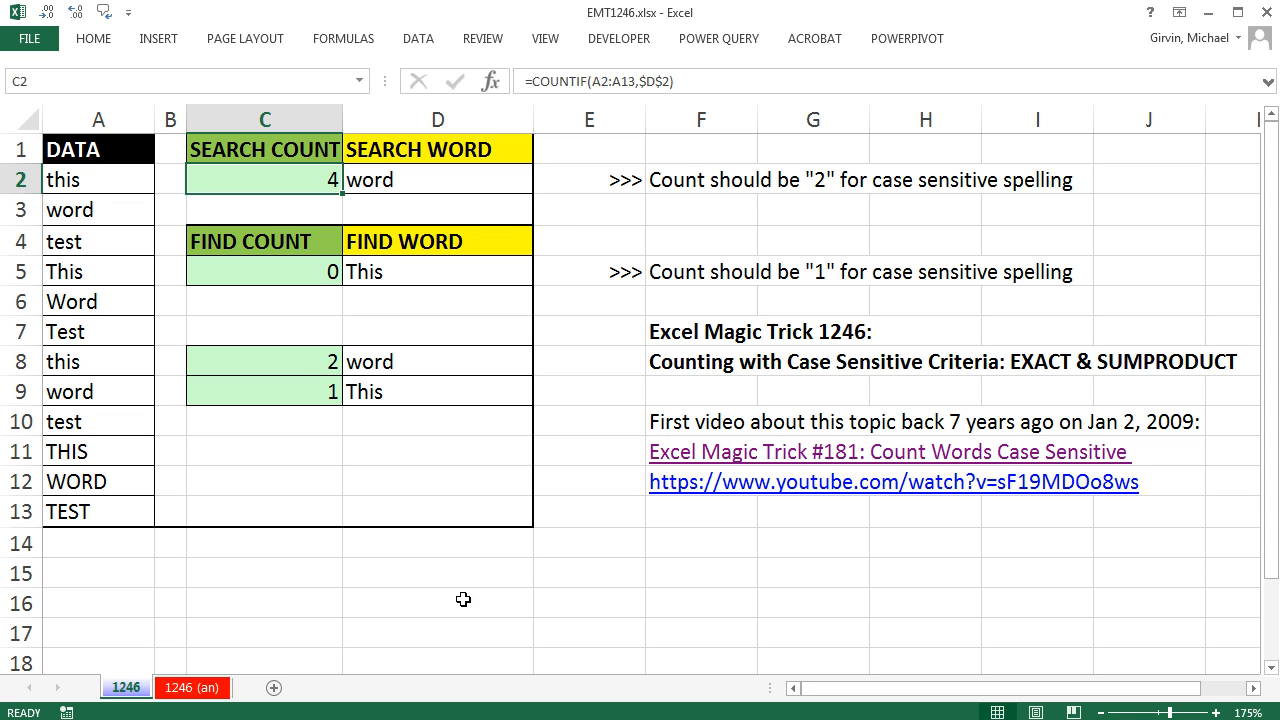
mouse_move(492, 544)
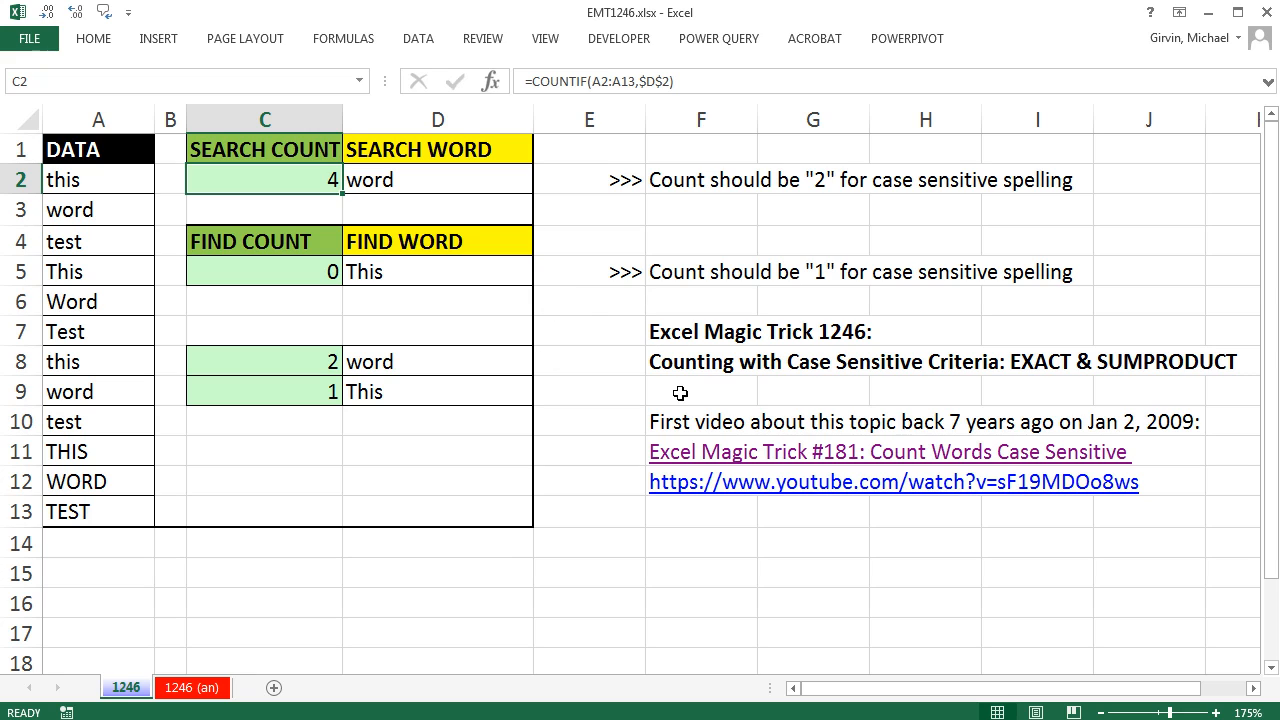
mouse_move(844, 348)
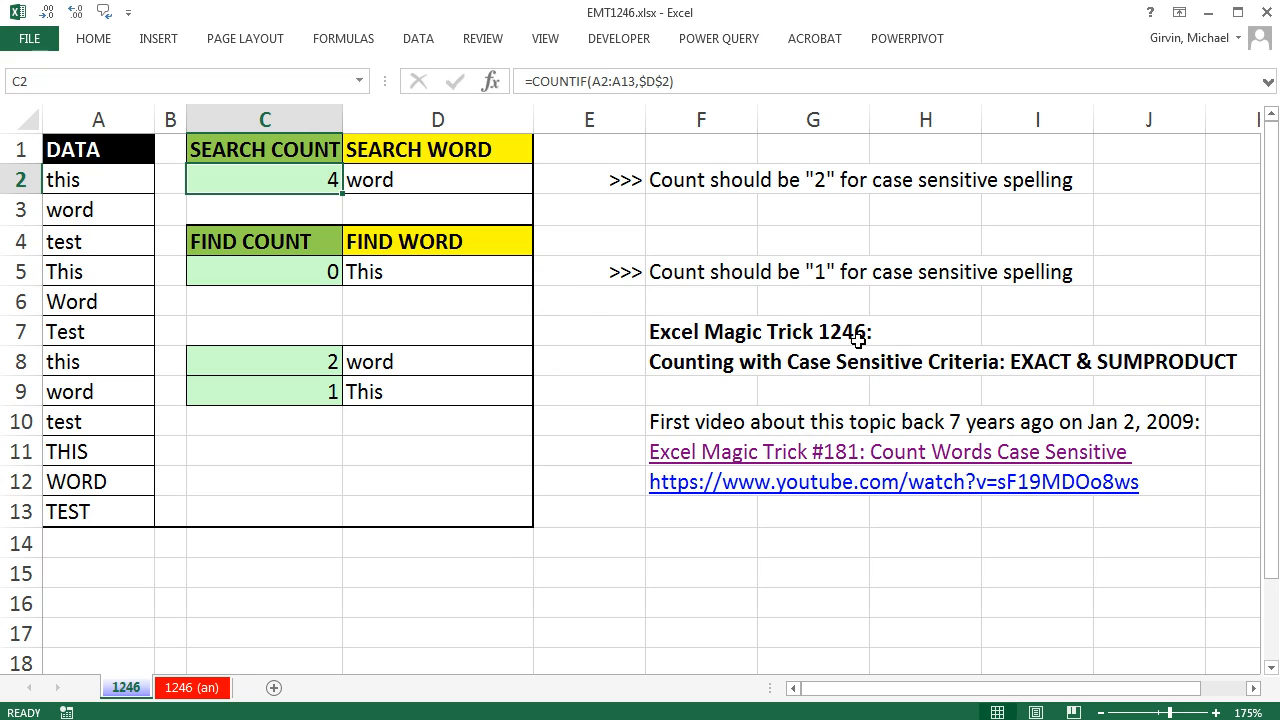
mouse_move(732, 462)
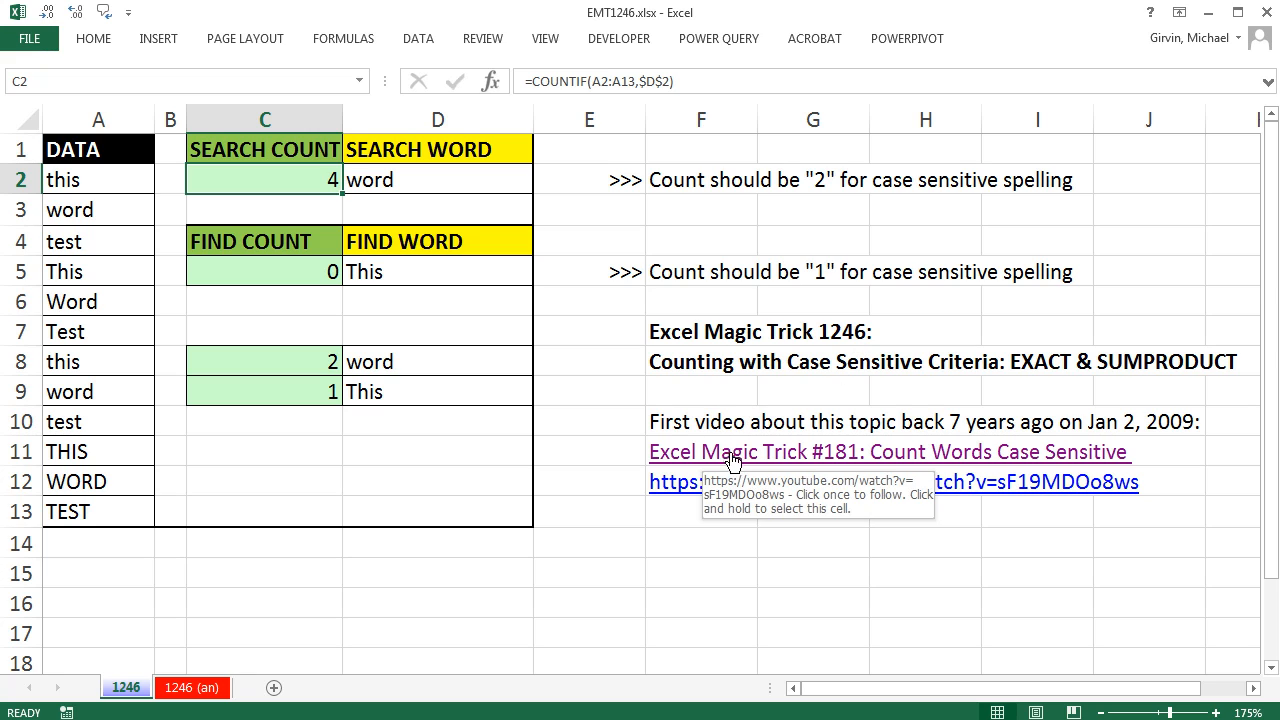
mouse_move(862, 400)
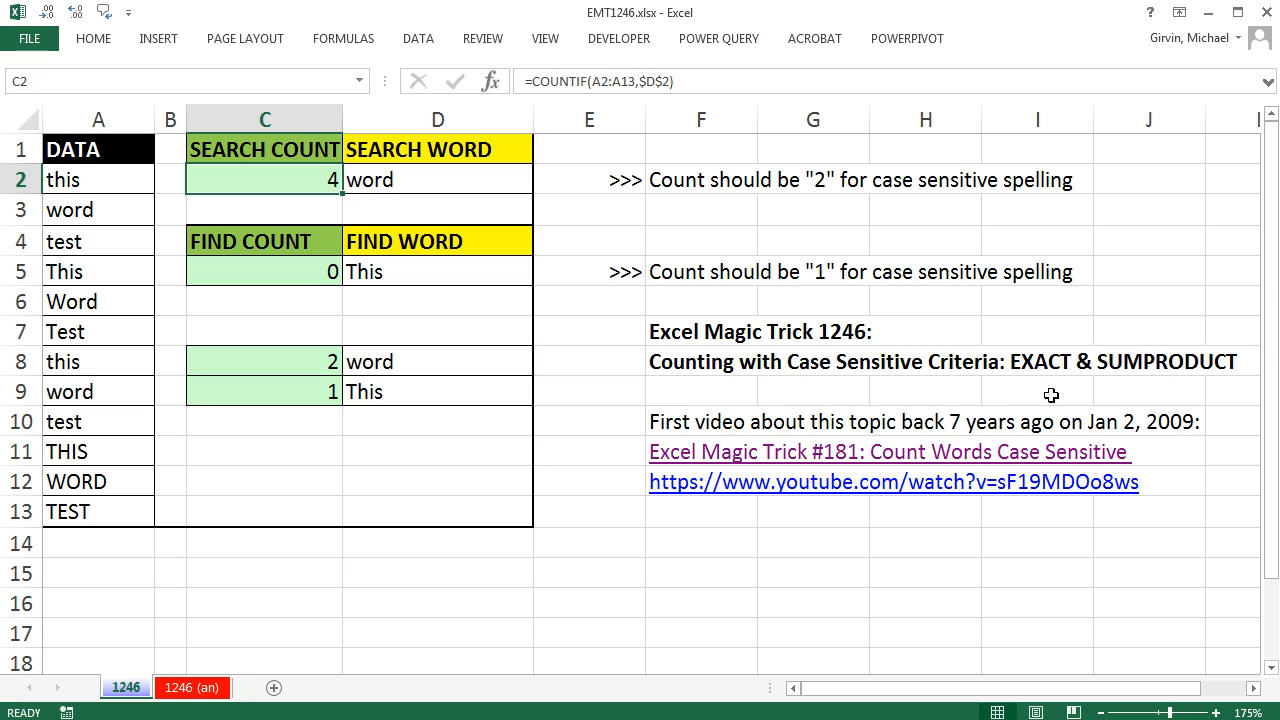
mouse_move(1124, 392)
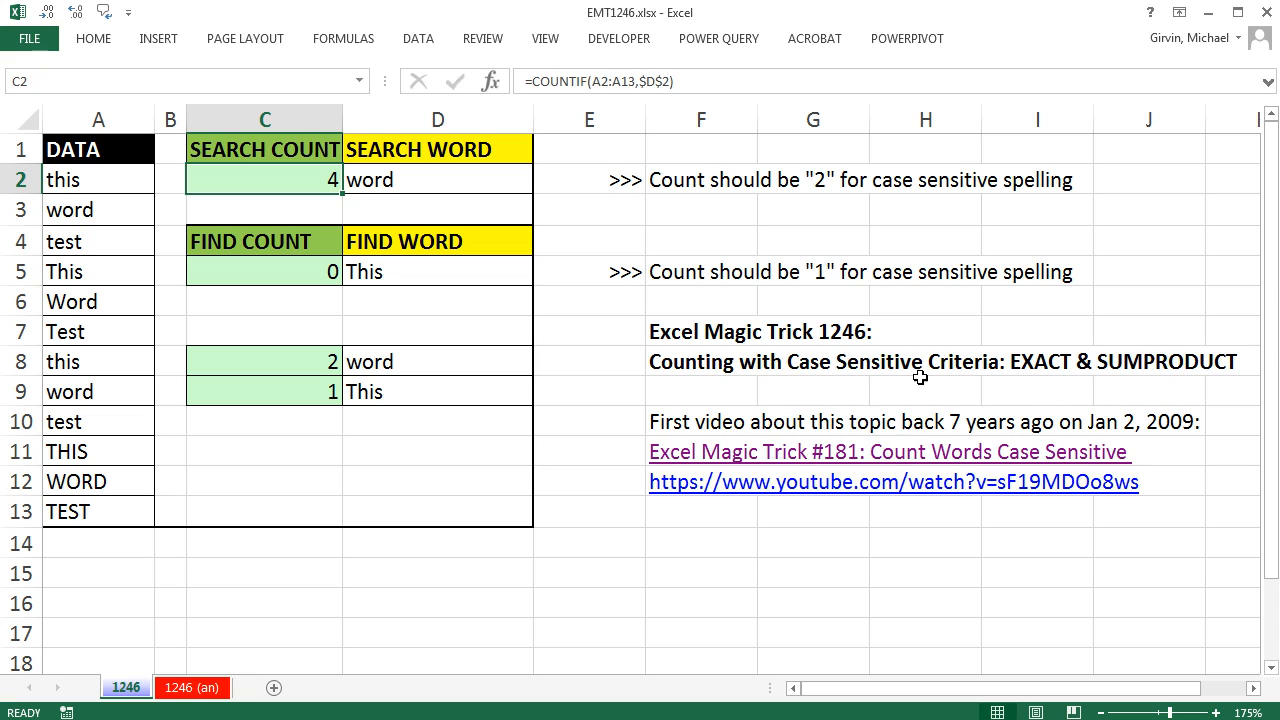
mouse_move(964, 420)
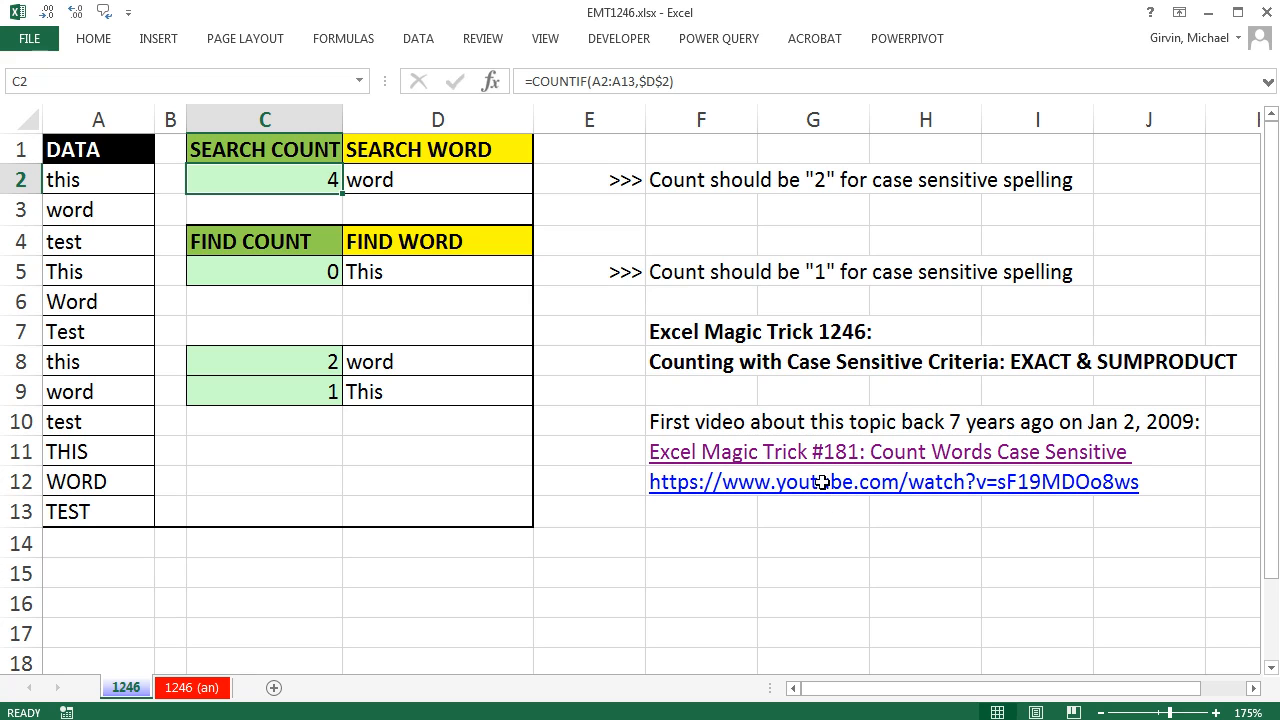
mouse_move(904, 470)
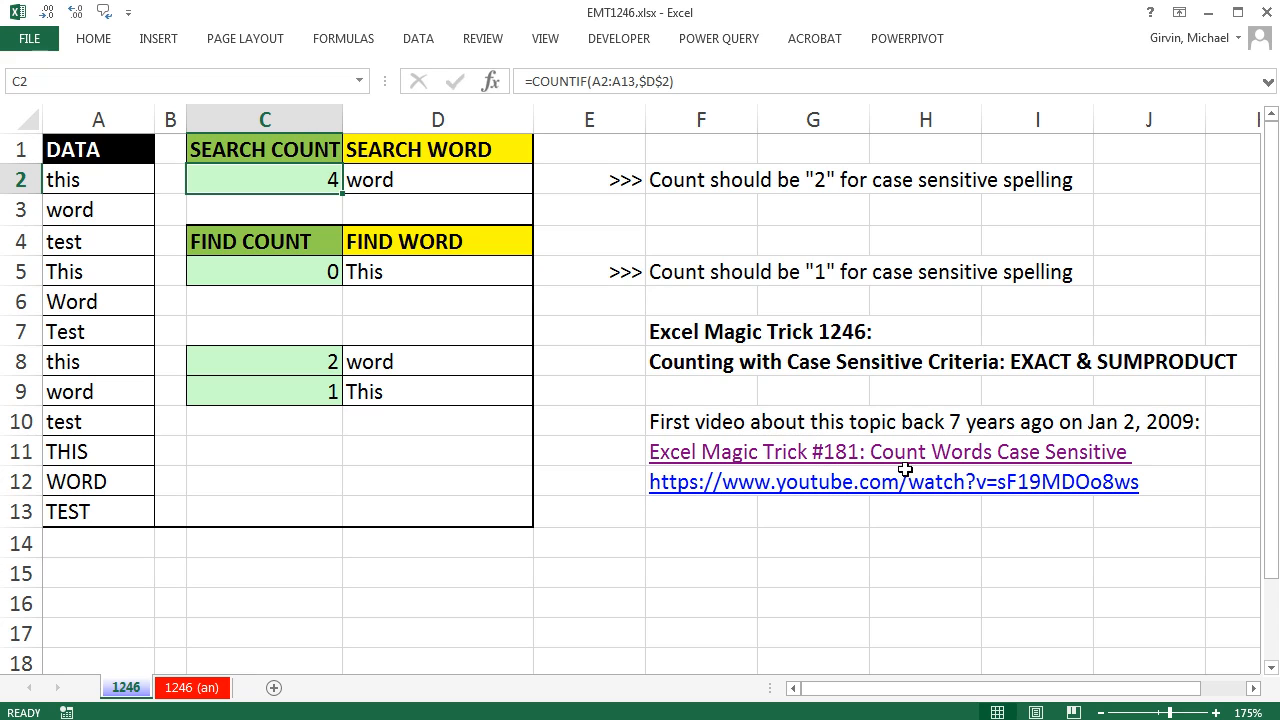
mouse_move(904, 458)
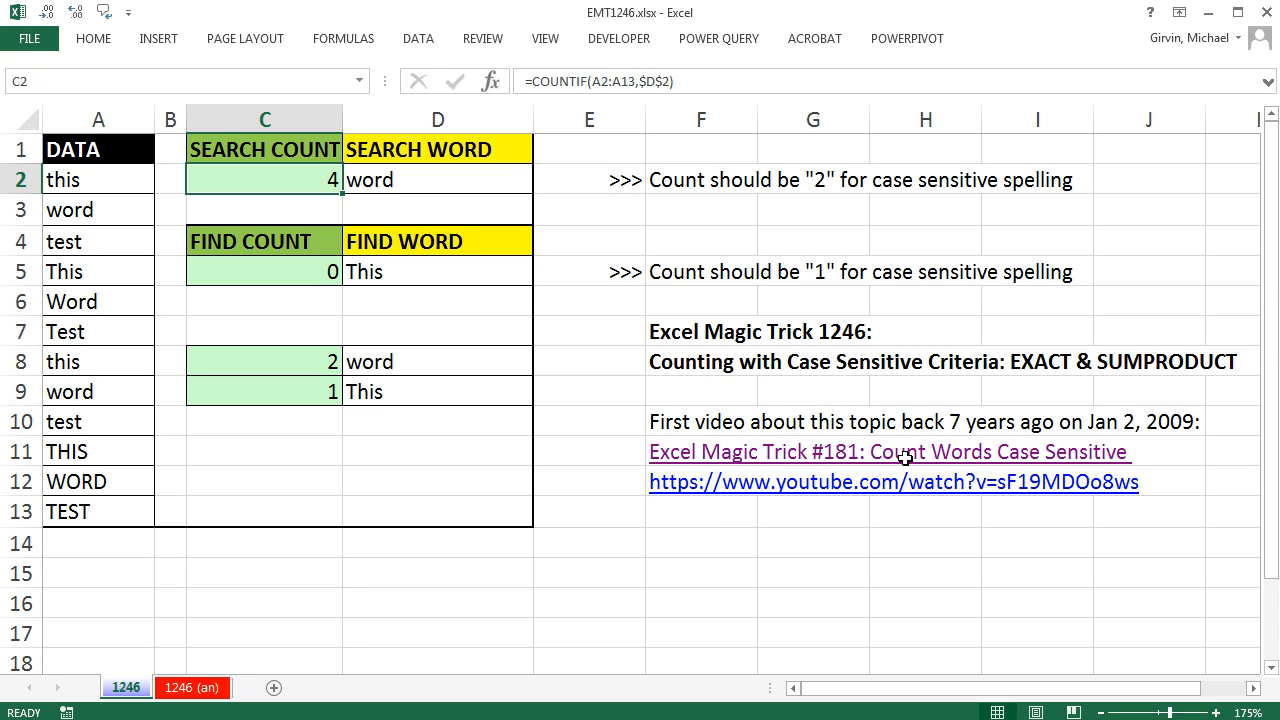
Clear the existing case-sensitive results from the green cells C8:C9
click(264, 360)
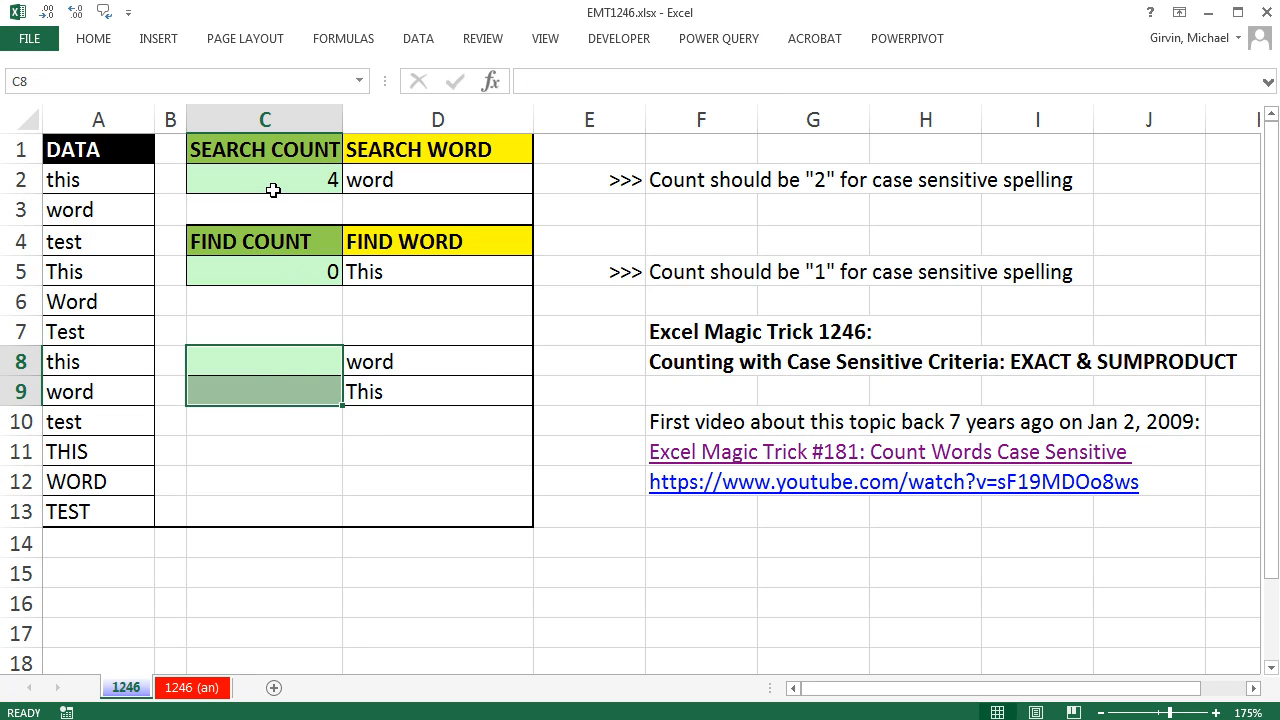
text(=COUNTIF(A2:A13,$D$2))
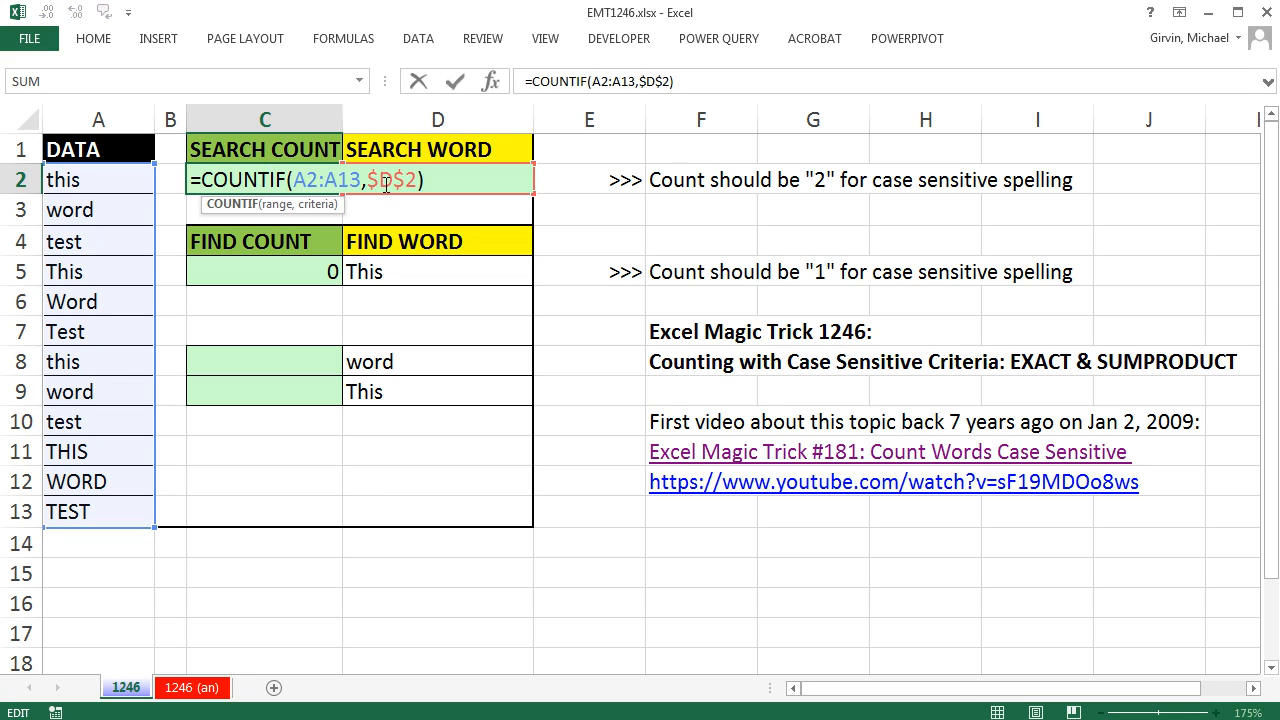
key(Enter)
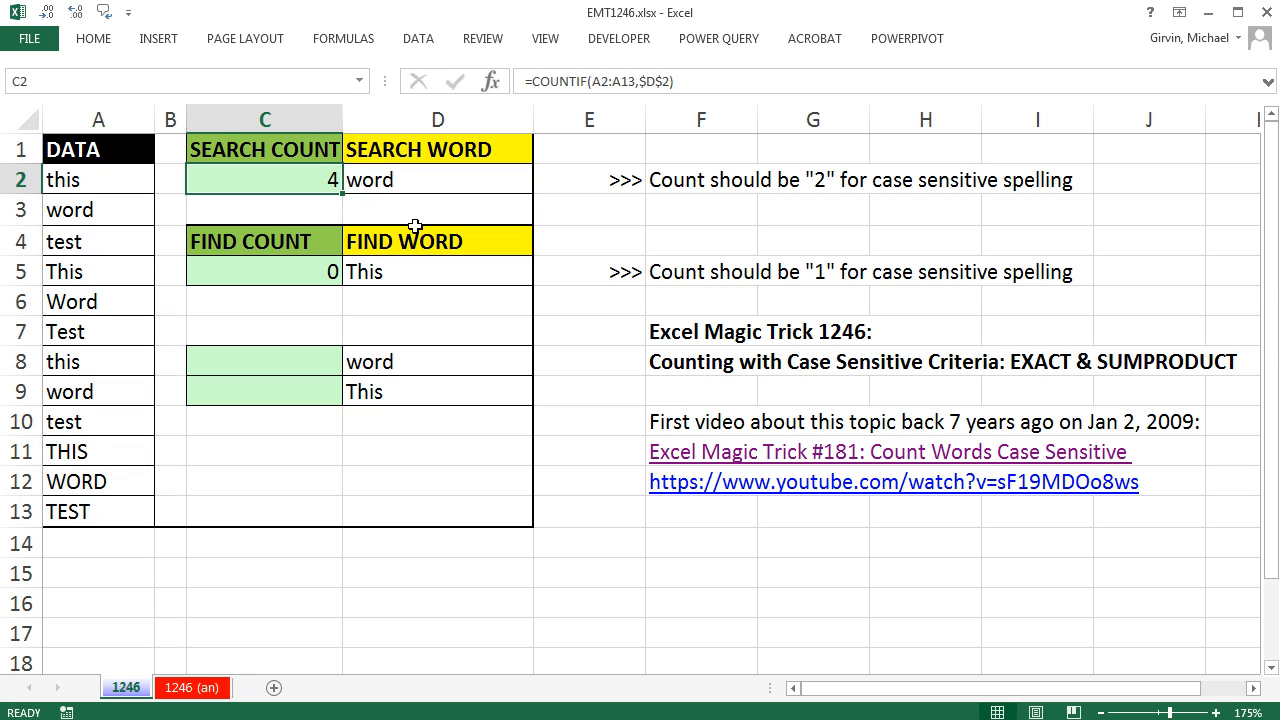
mouse_move(372, 206)
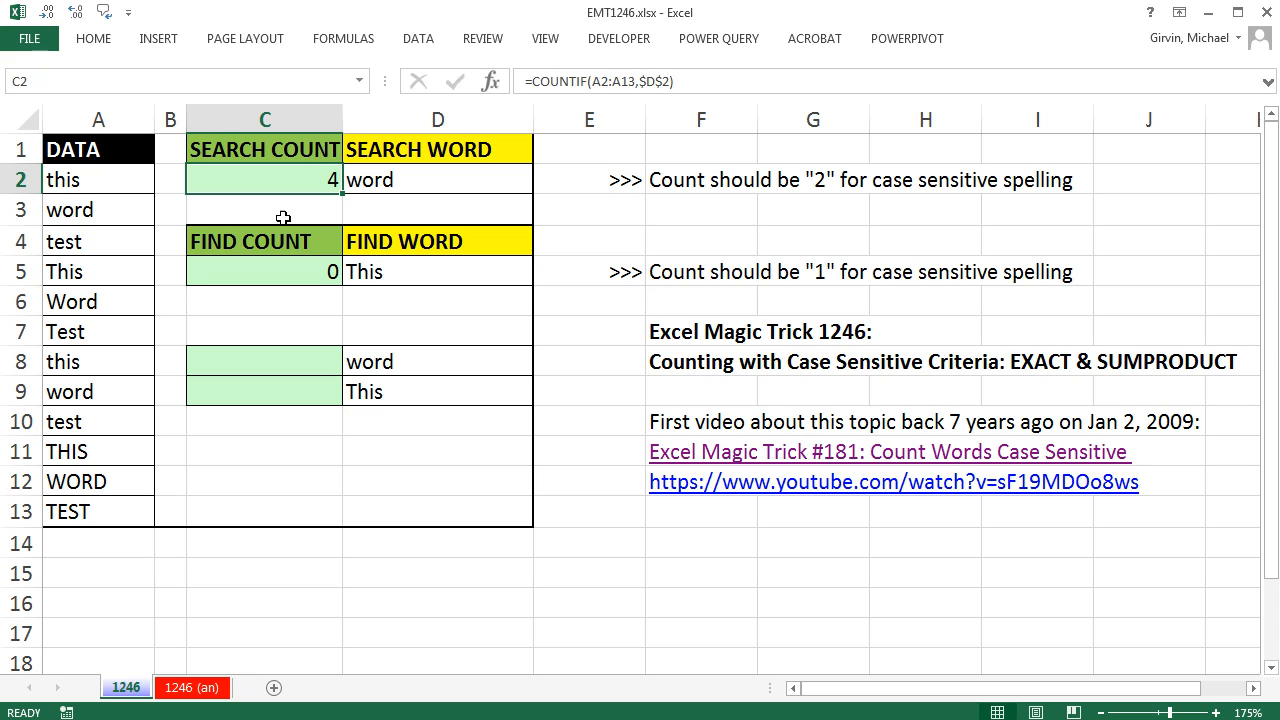
double_click(264, 180)
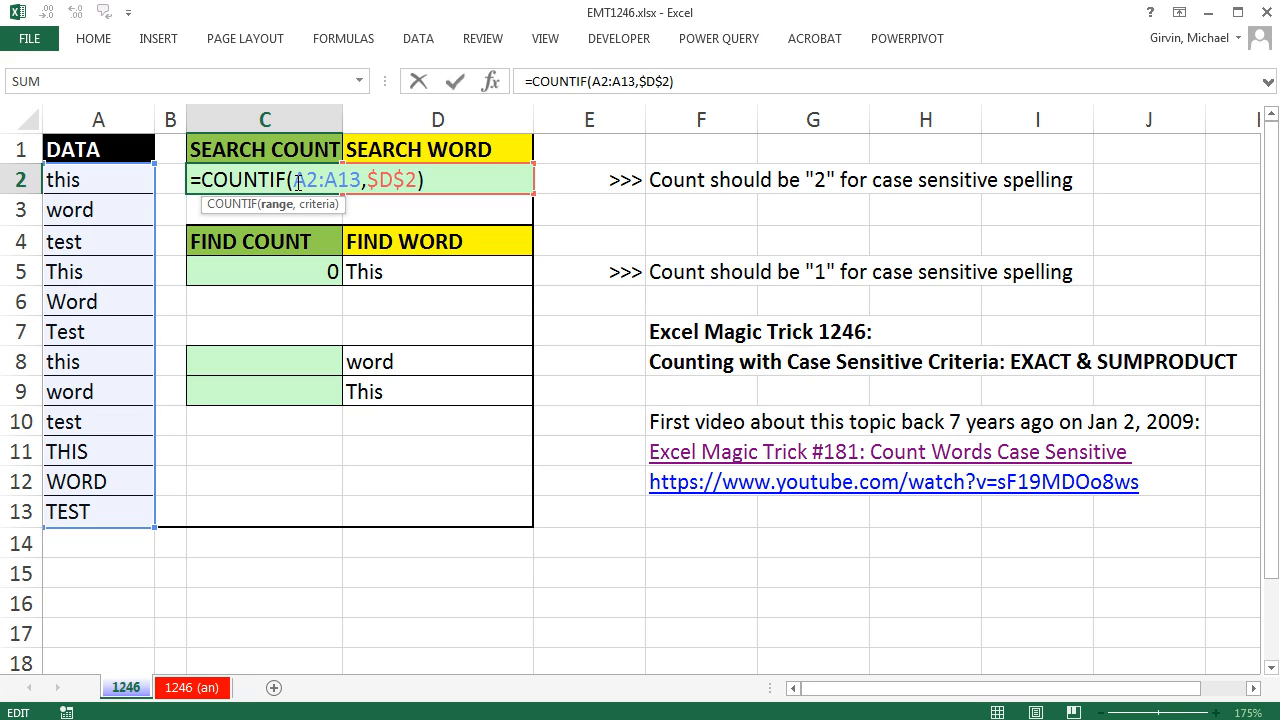
key(Enter)
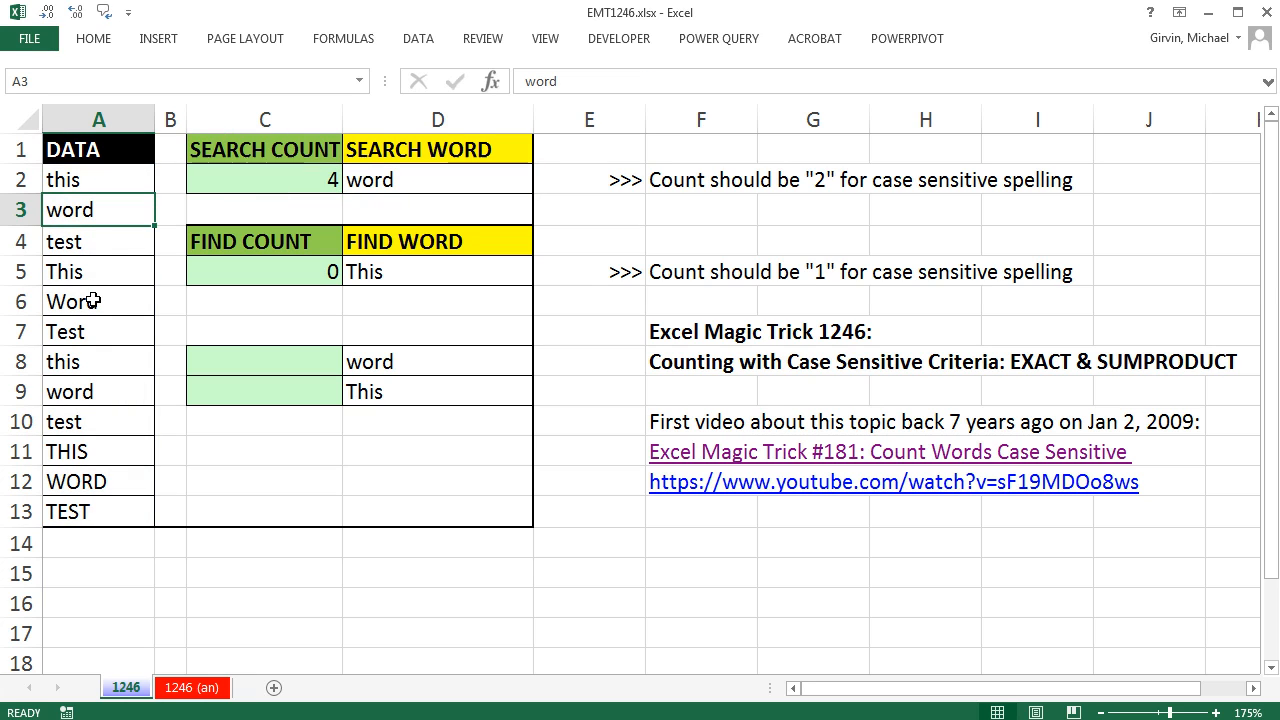
click(98, 480)
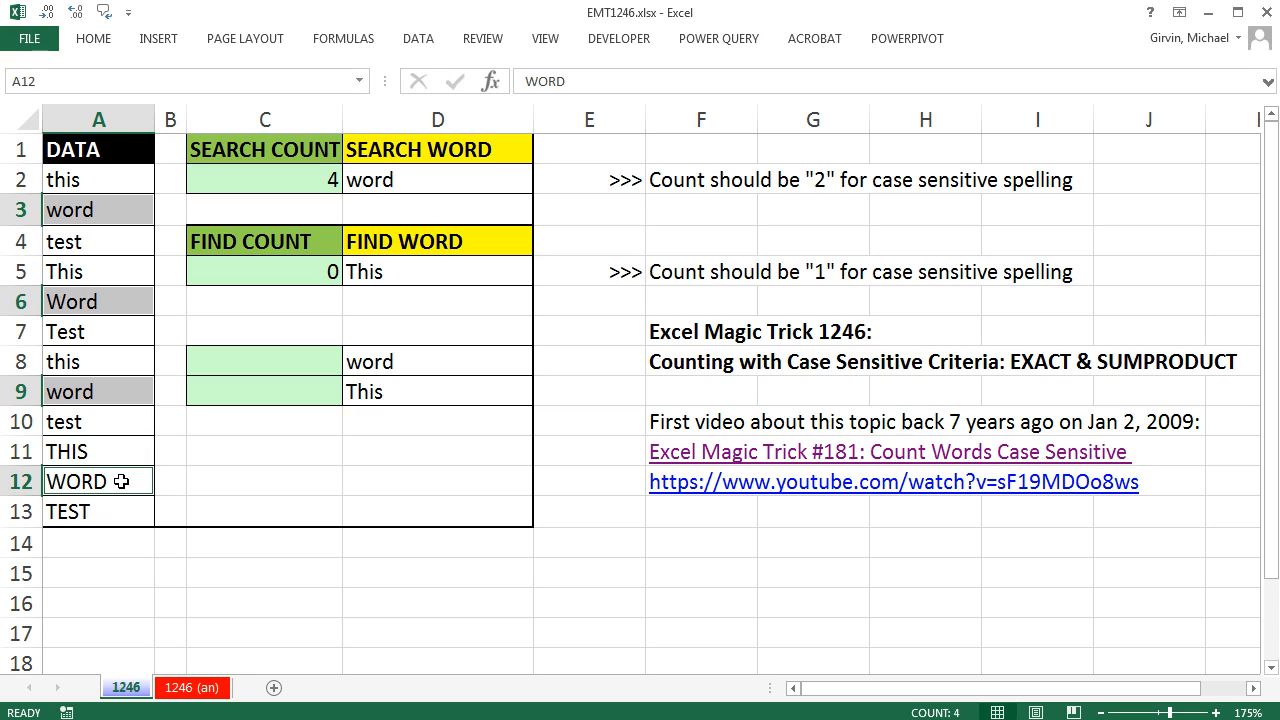
mouse_move(812, 206)
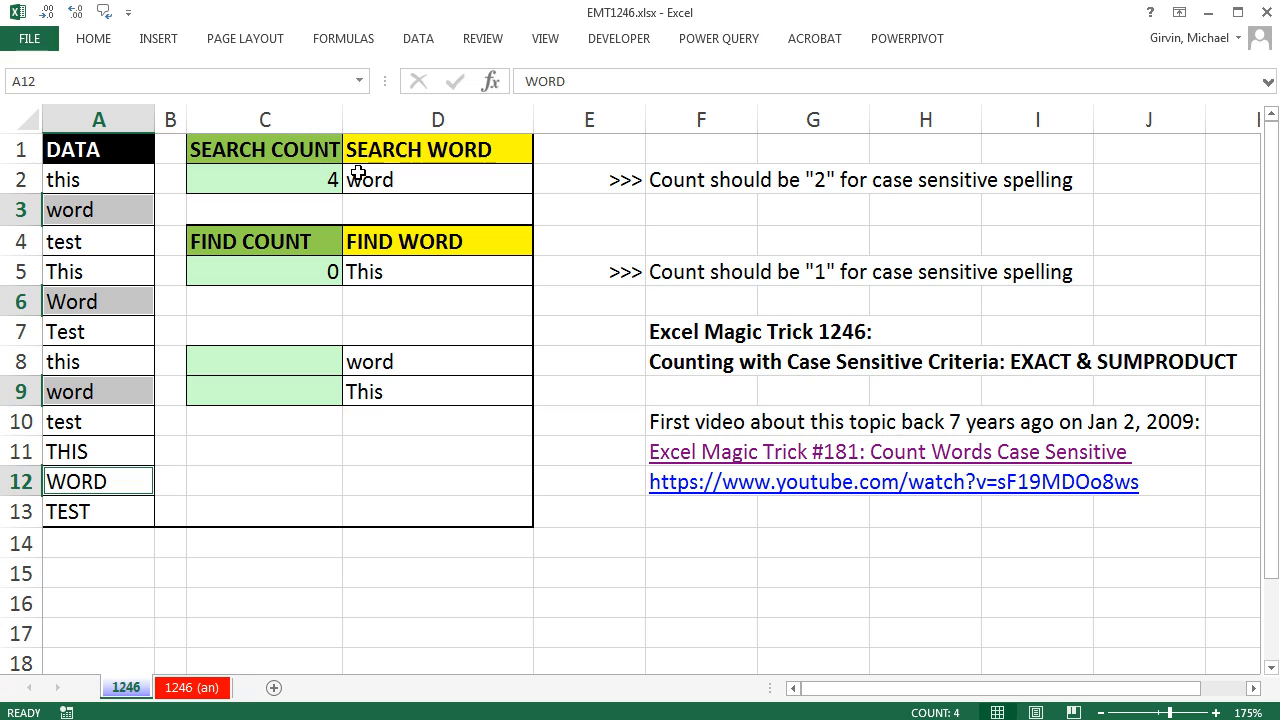
text(=COUNTIF(A2:A13,FIND($D$5,A2:A13)))
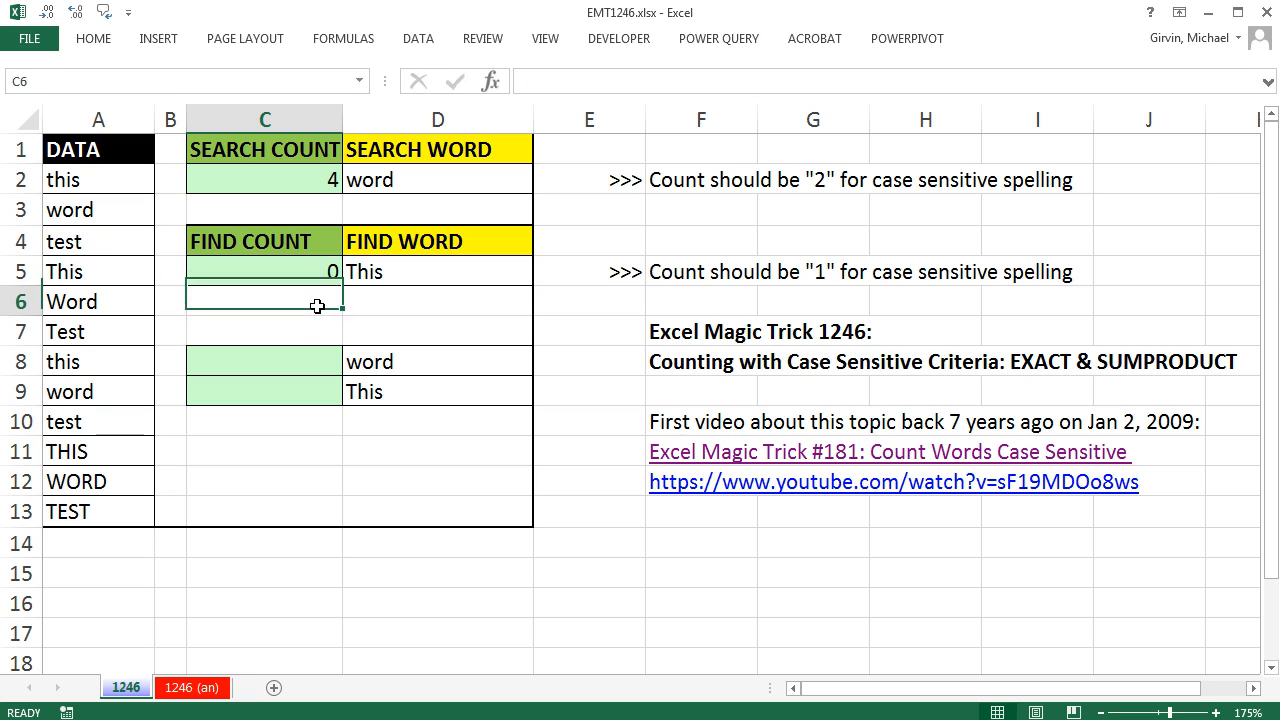
text(=f)
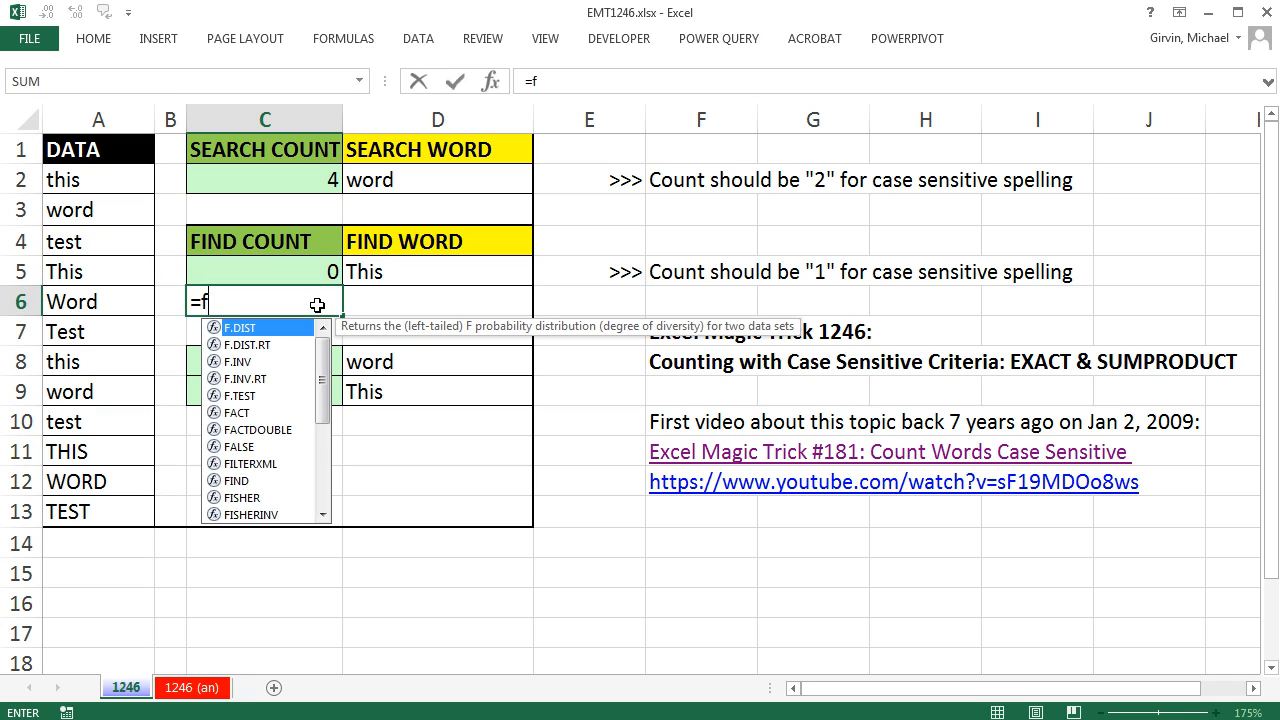
text(ind)
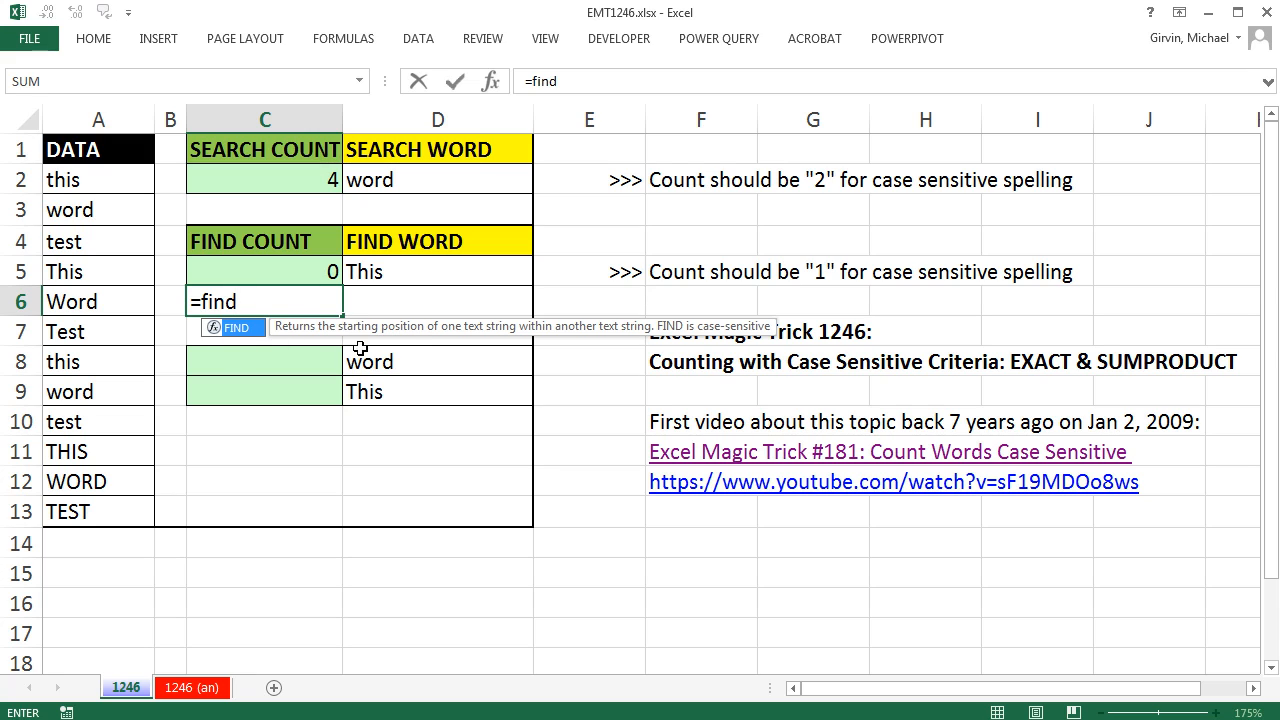
mouse_move(626, 364)
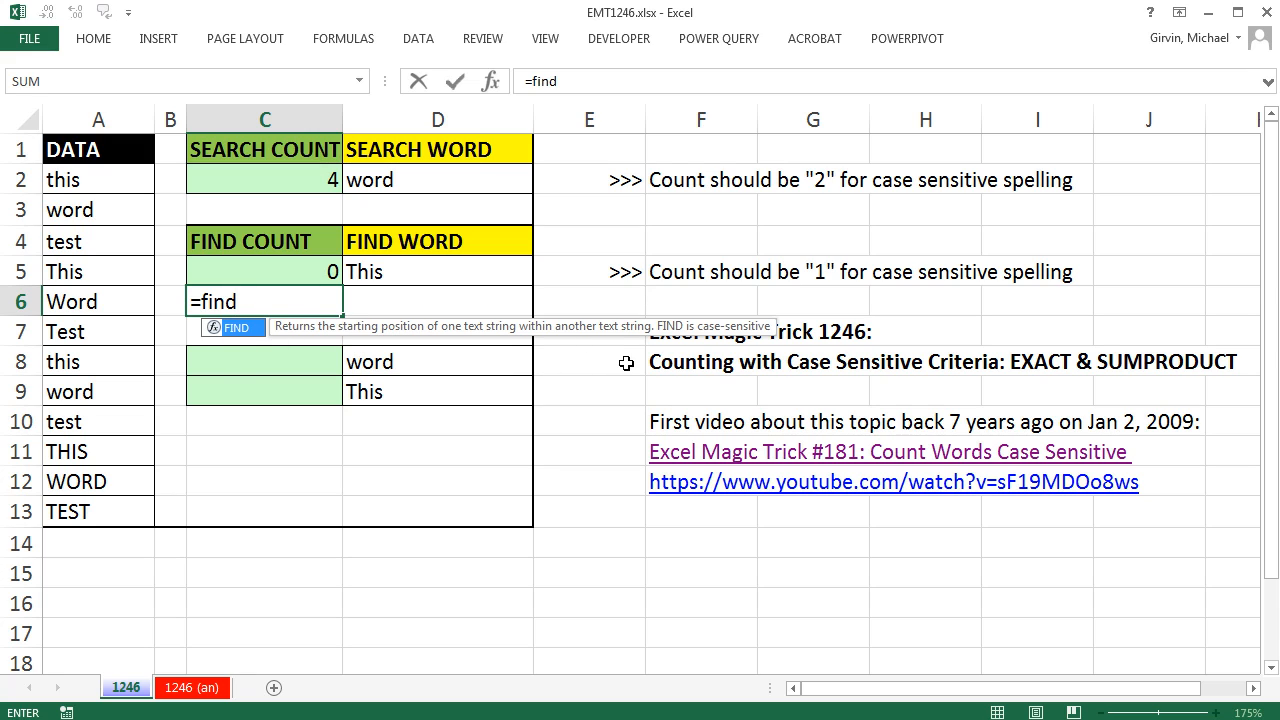
mouse_move(680, 352)
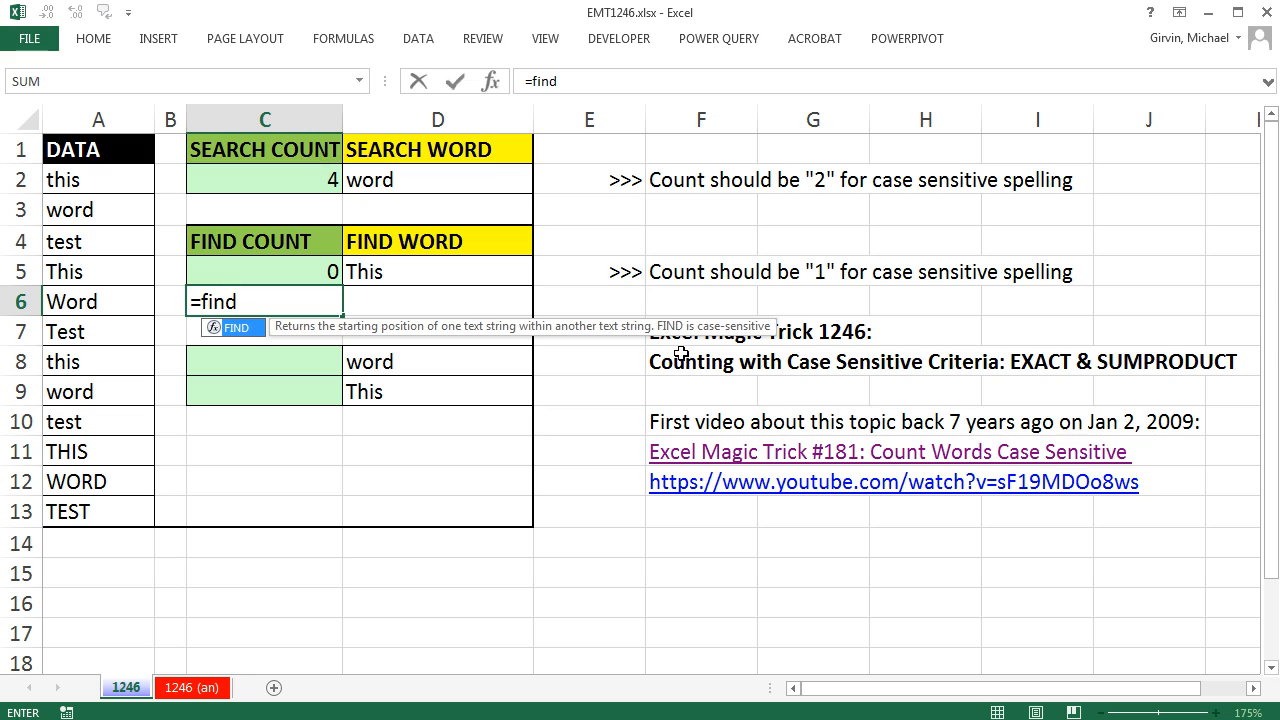
mouse_move(742, 344)
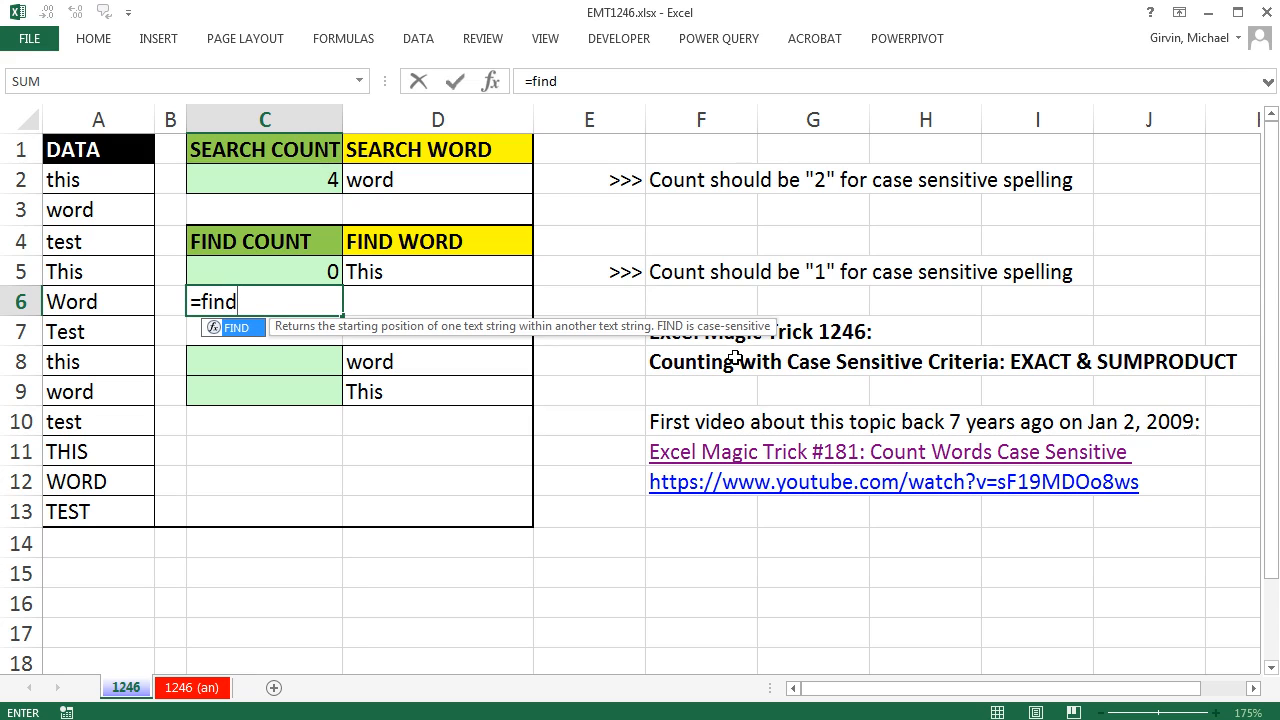
key(Escape)
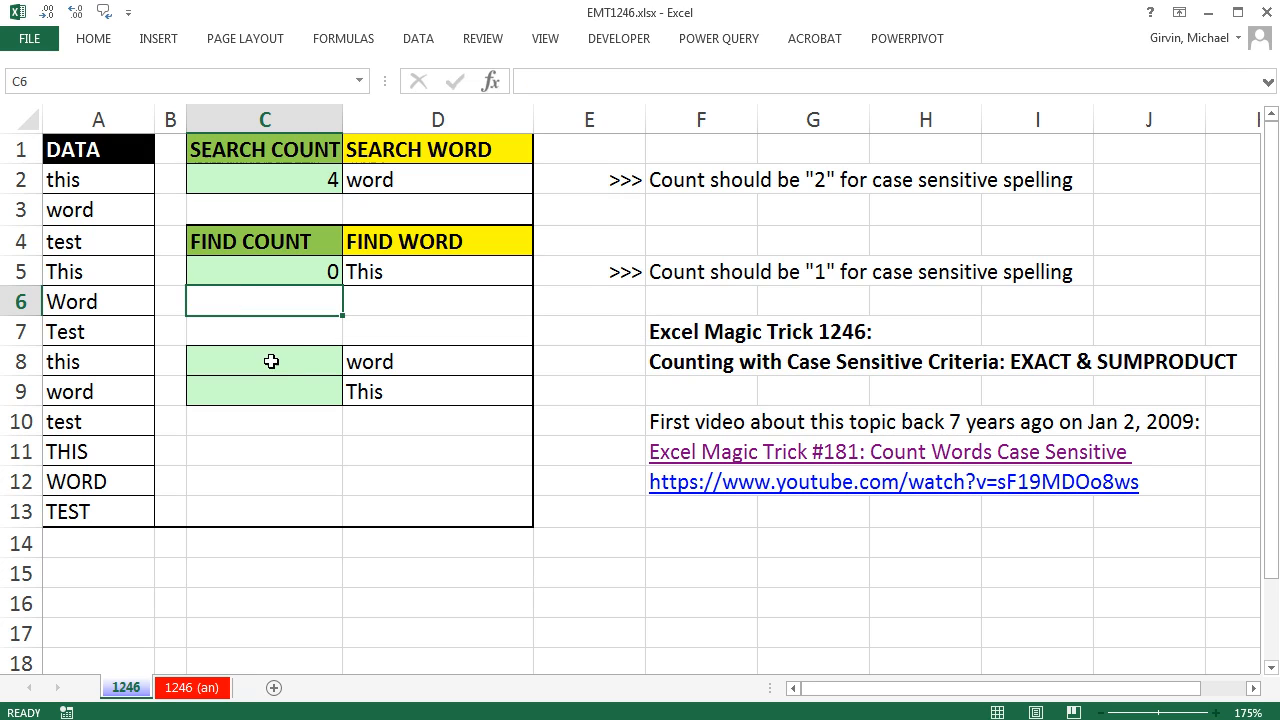
click(264, 332)
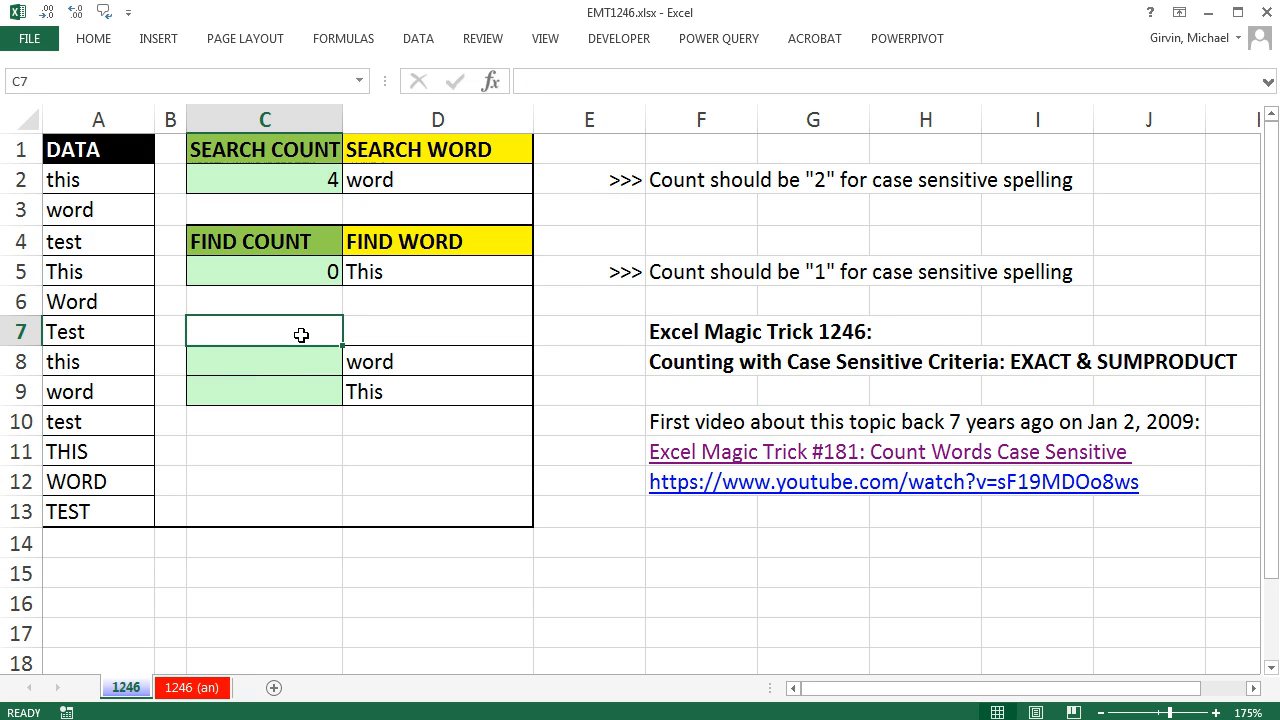
text(=ex)
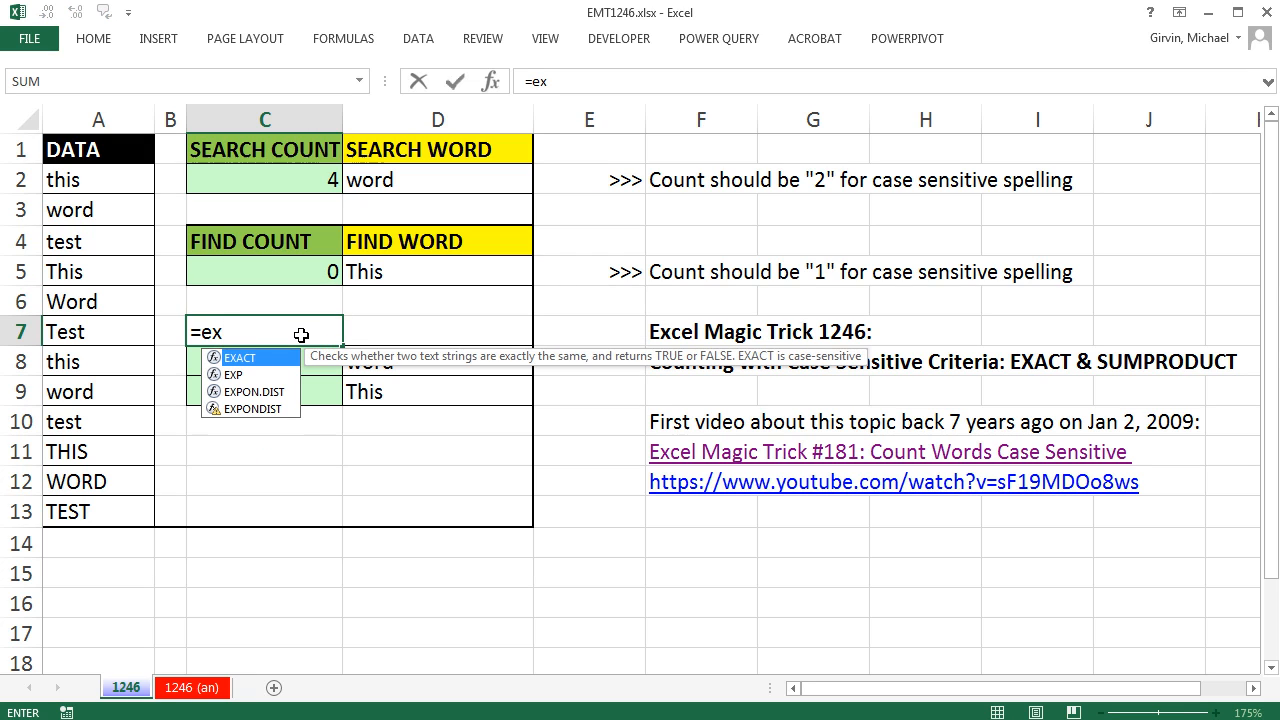
mouse_move(476, 380)
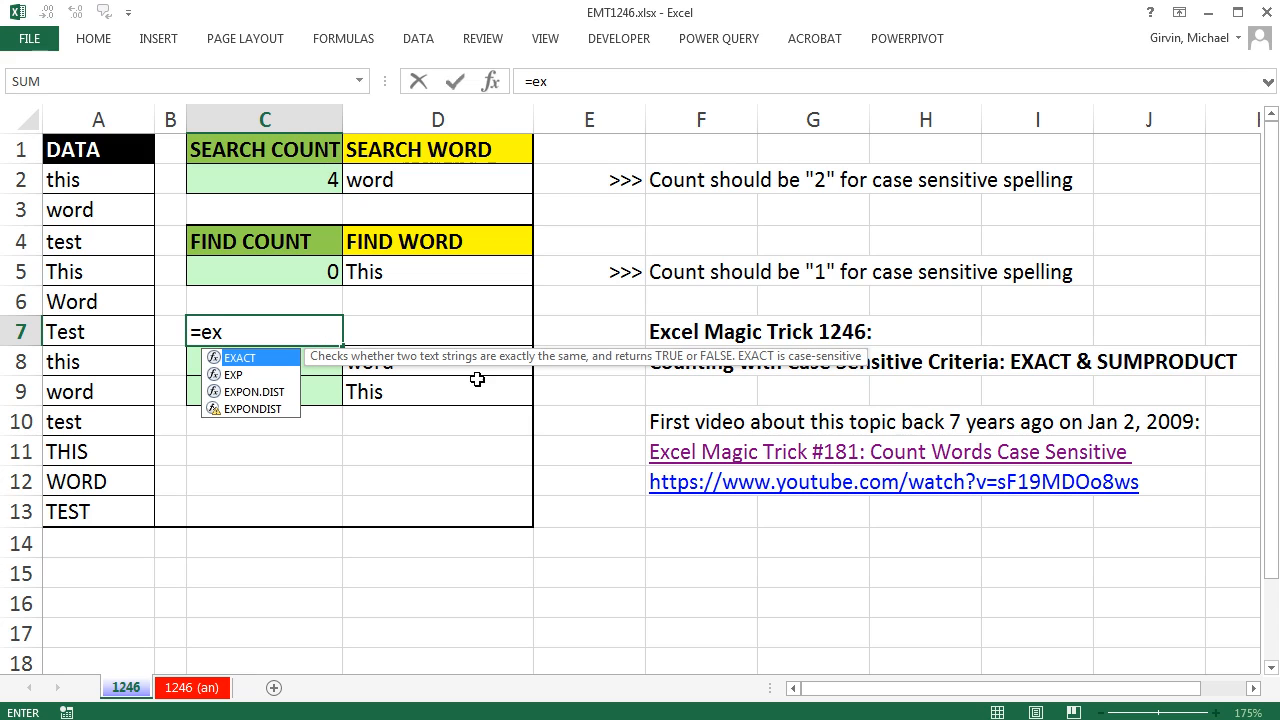
mouse_move(752, 388)
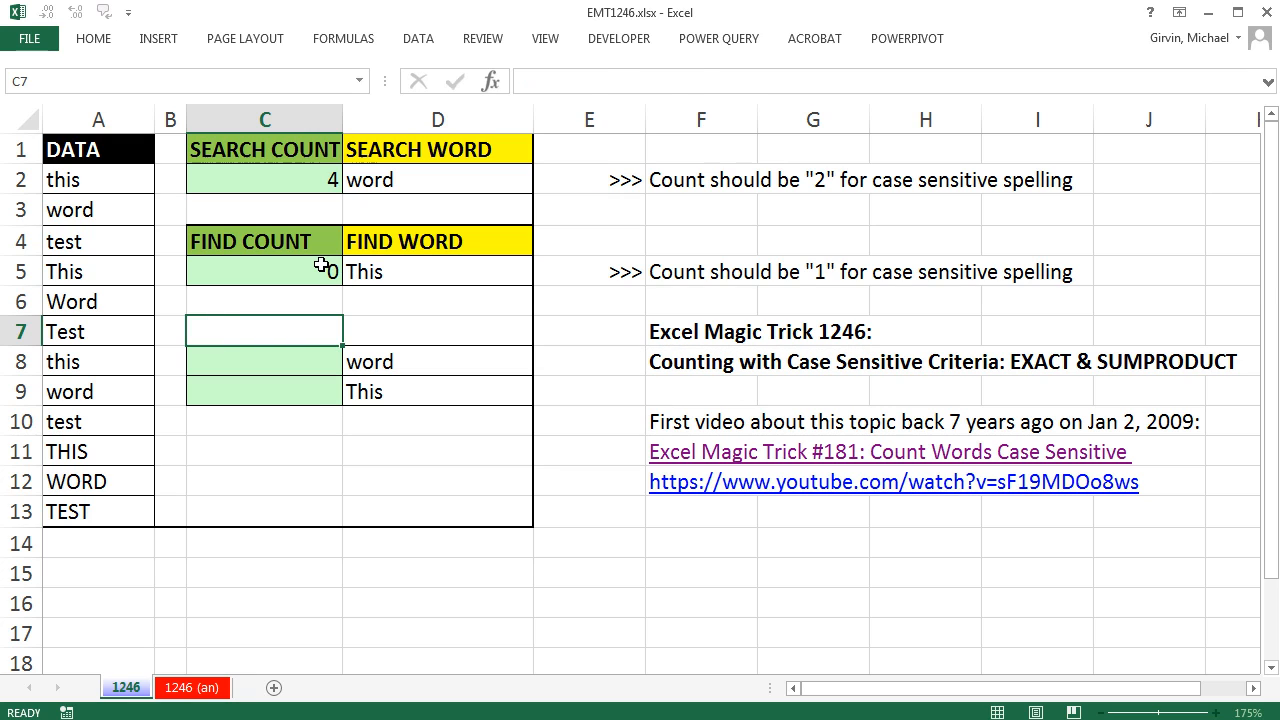
text(=COUNTIF(A2:A13,FIND($D$5,A2:A13)))
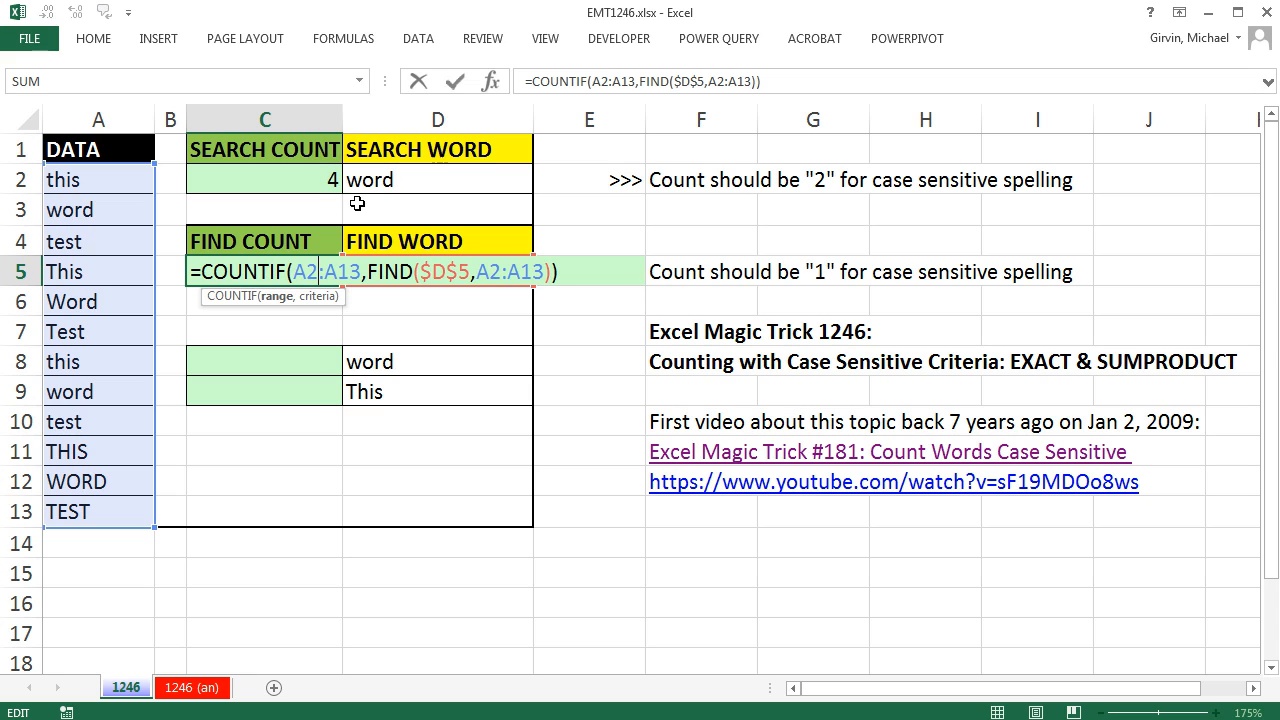
mouse_move(320, 332)
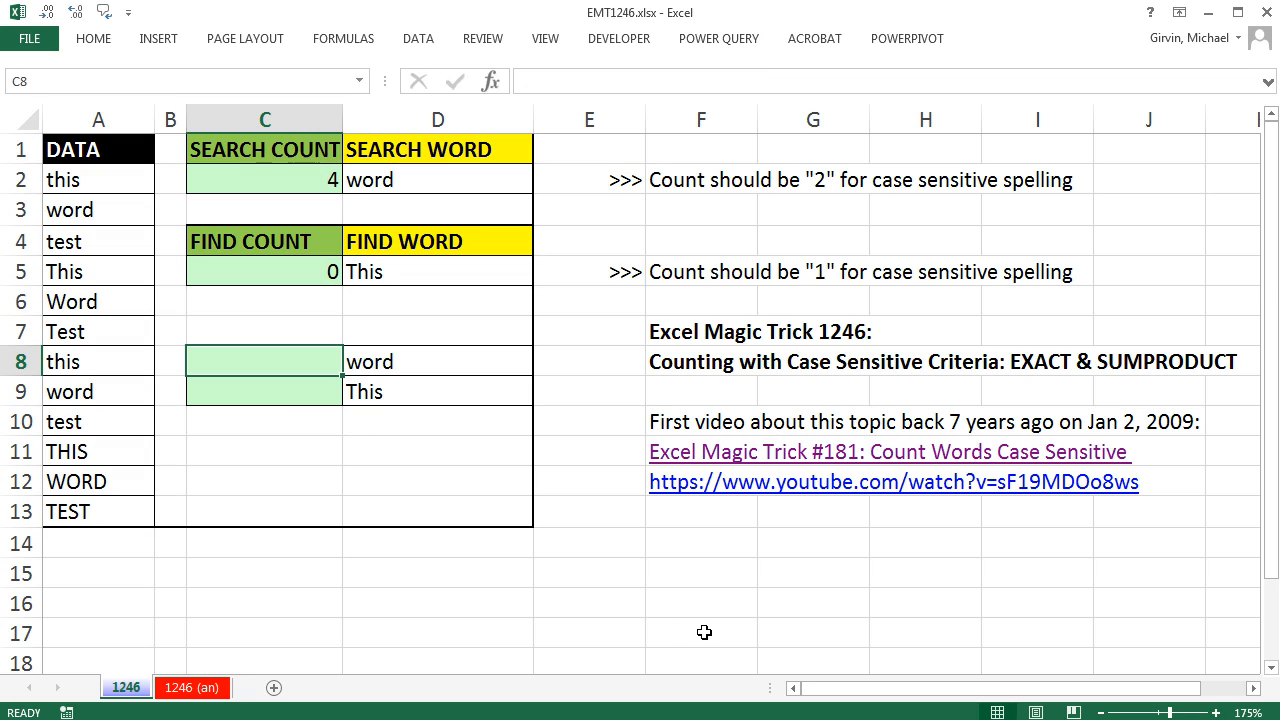
Enter =EXACT(D8,A2:A13) in C8 comparing the search word against the data range
text(=ex)
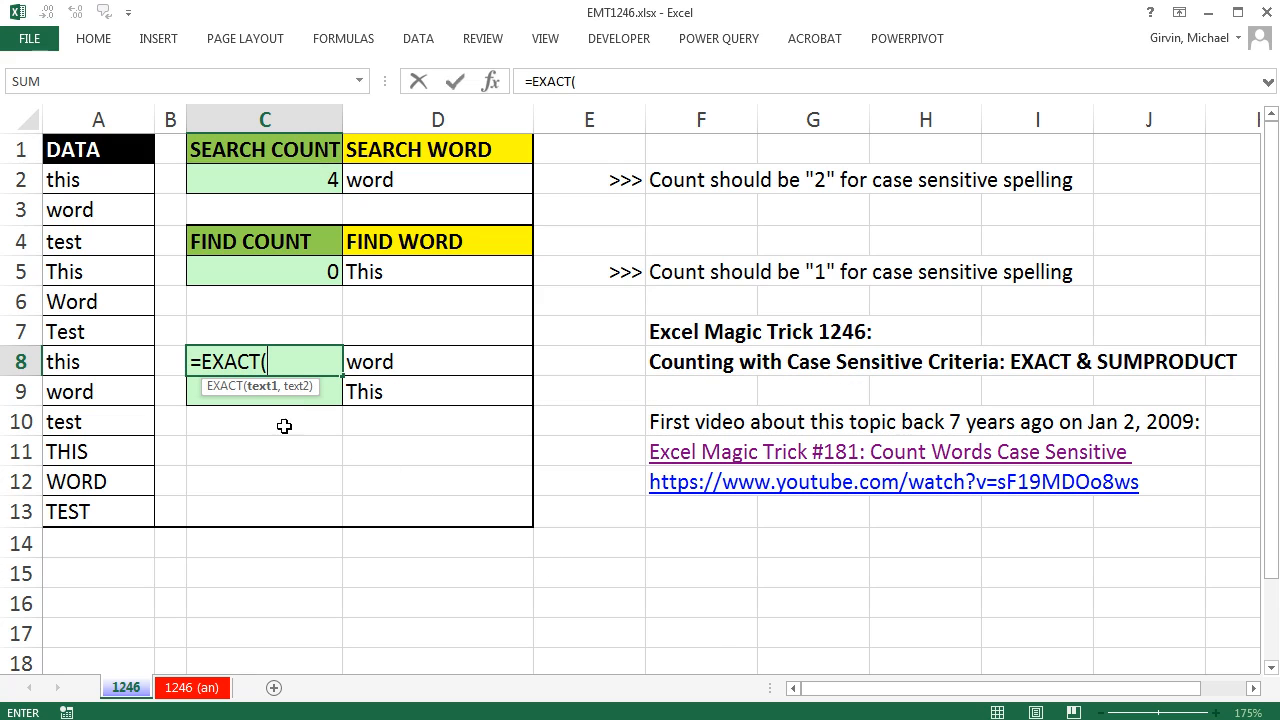
mouse_move(292, 386)
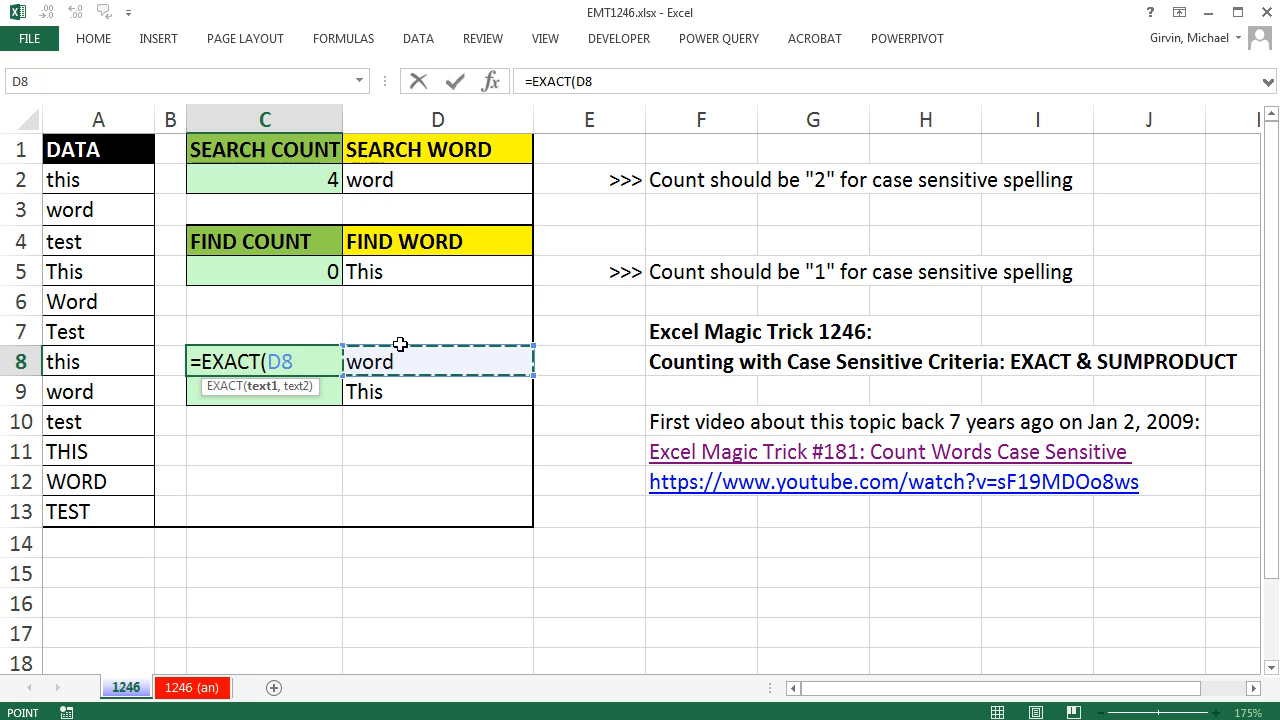
text(,)
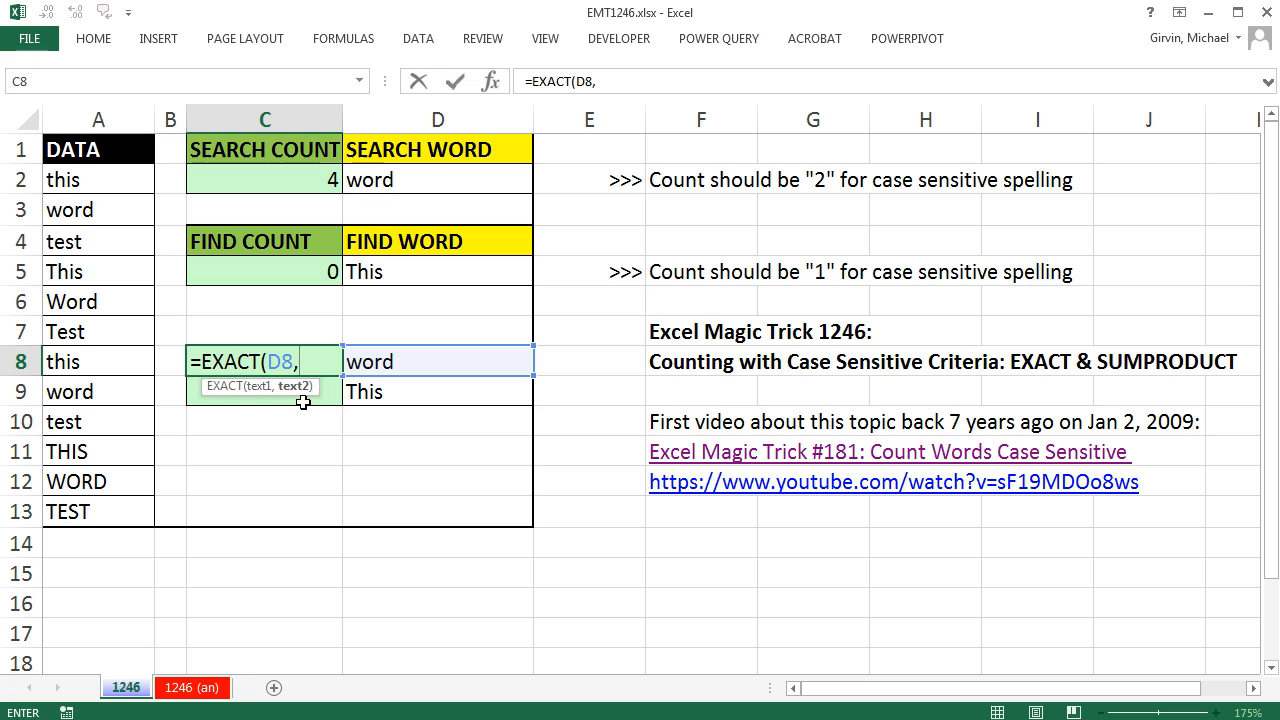
click(98, 180)
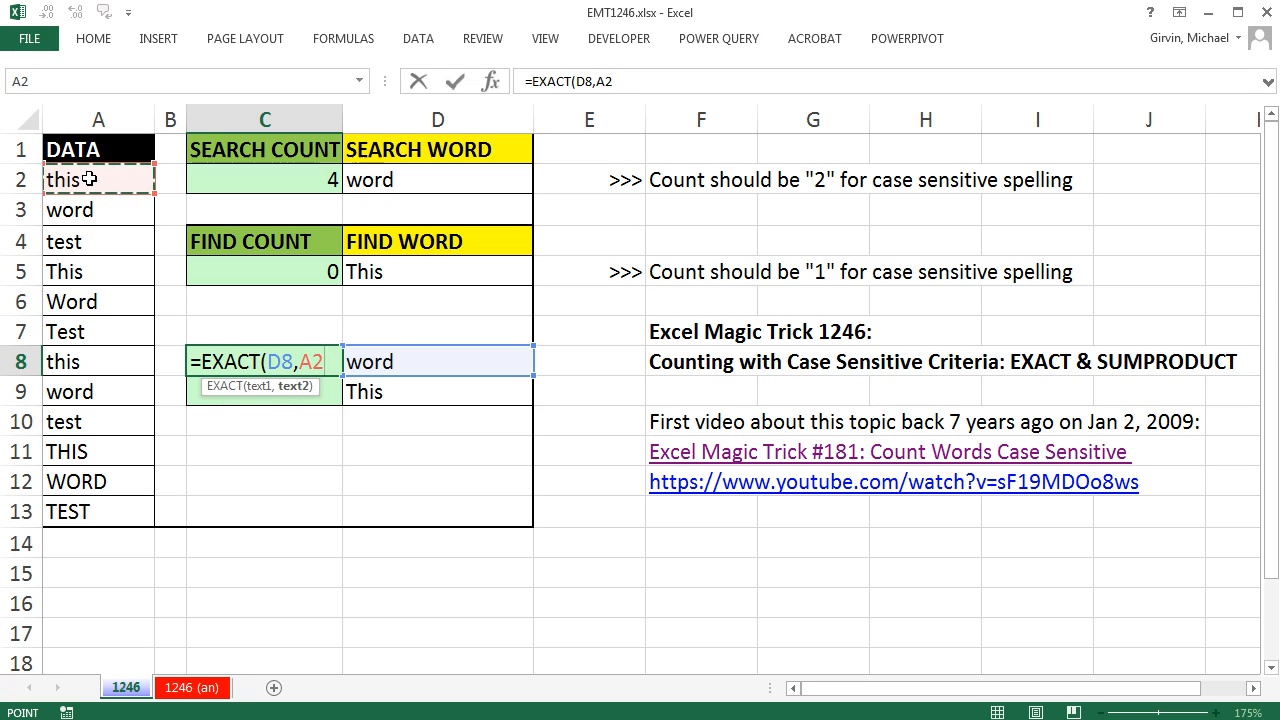
drag(98, 180, 98, 512)
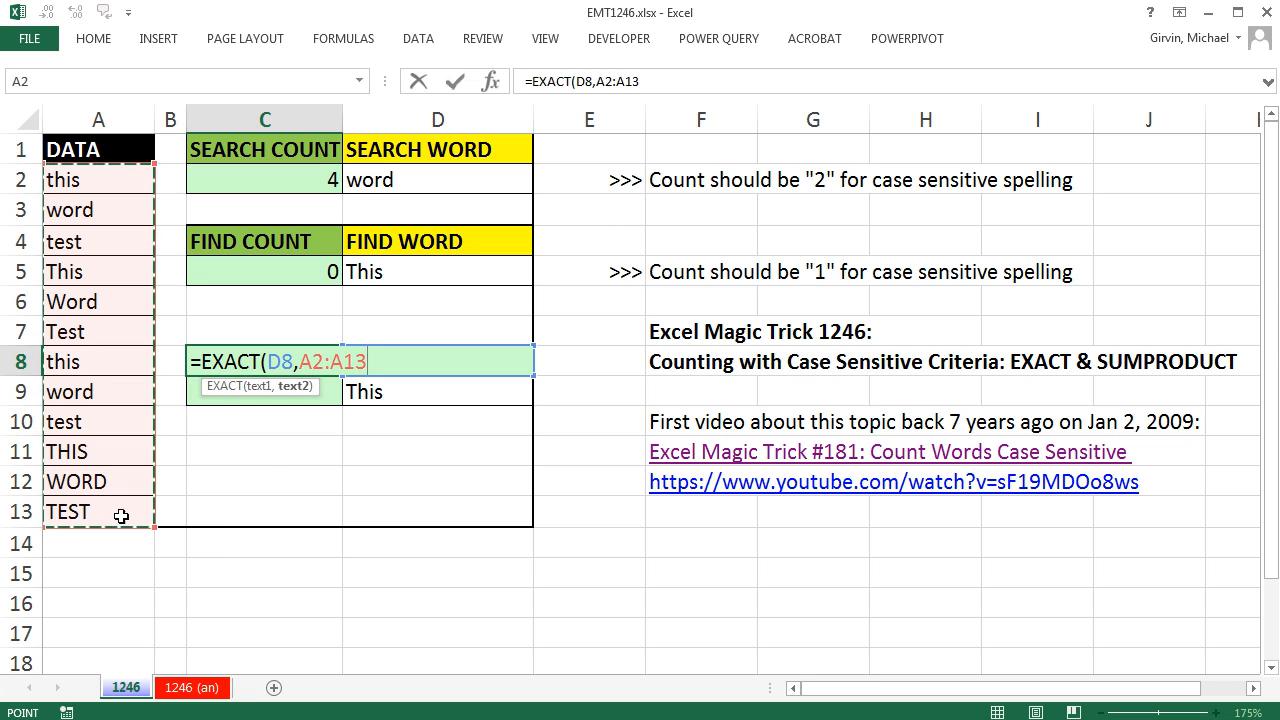
mouse_move(290, 422)
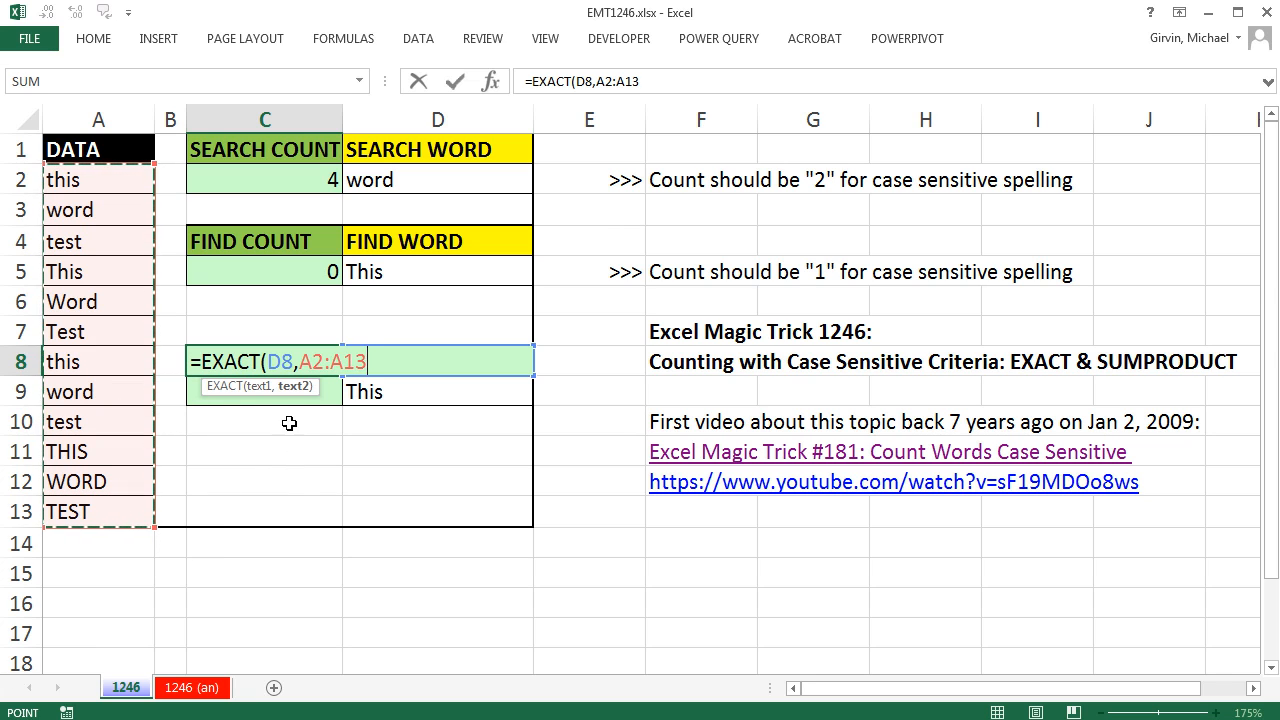
mouse_move(296, 428)
text())
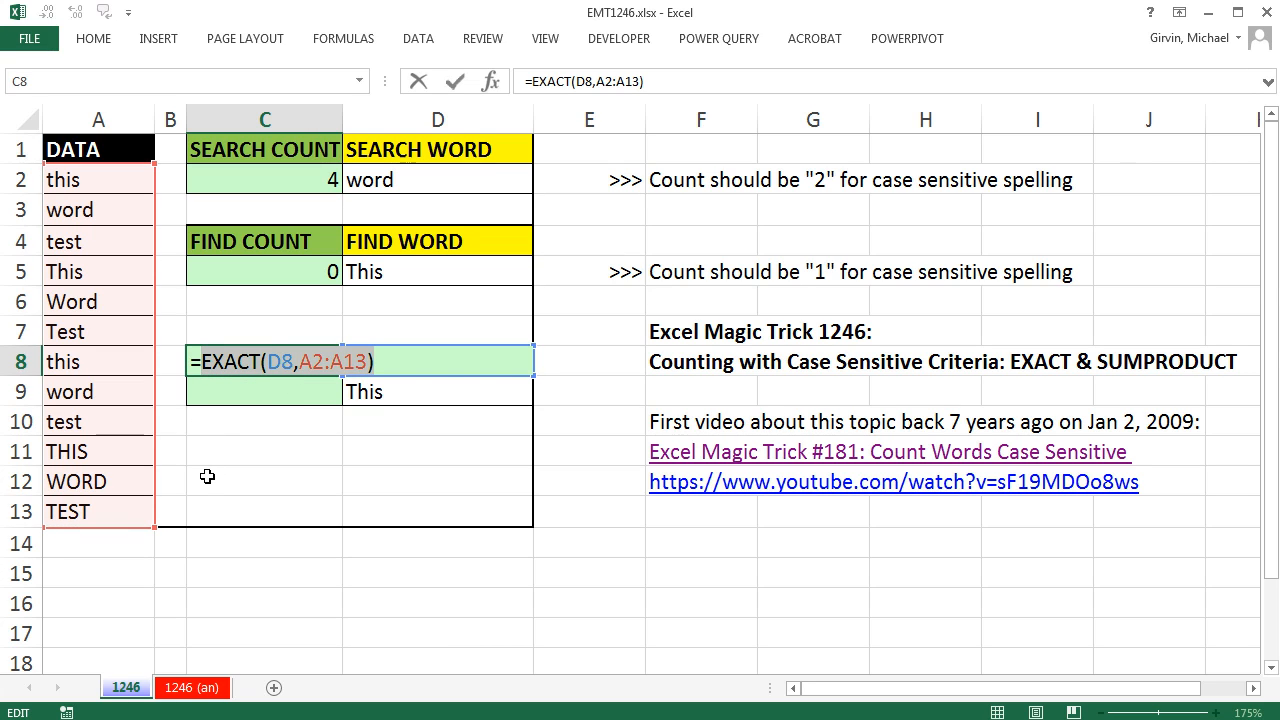
Evaluate the EXACT formula with F9 into its TRUE/FALSE array, then restore the formula
key(f9)
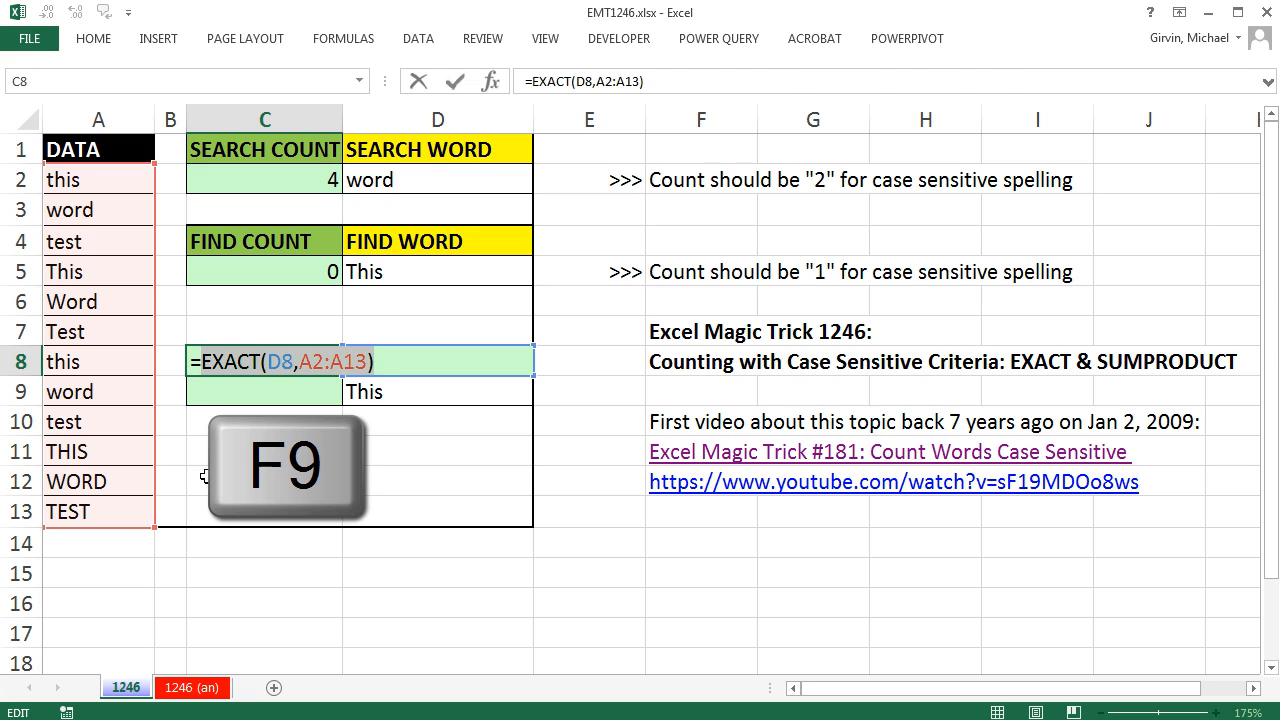
key(f9)
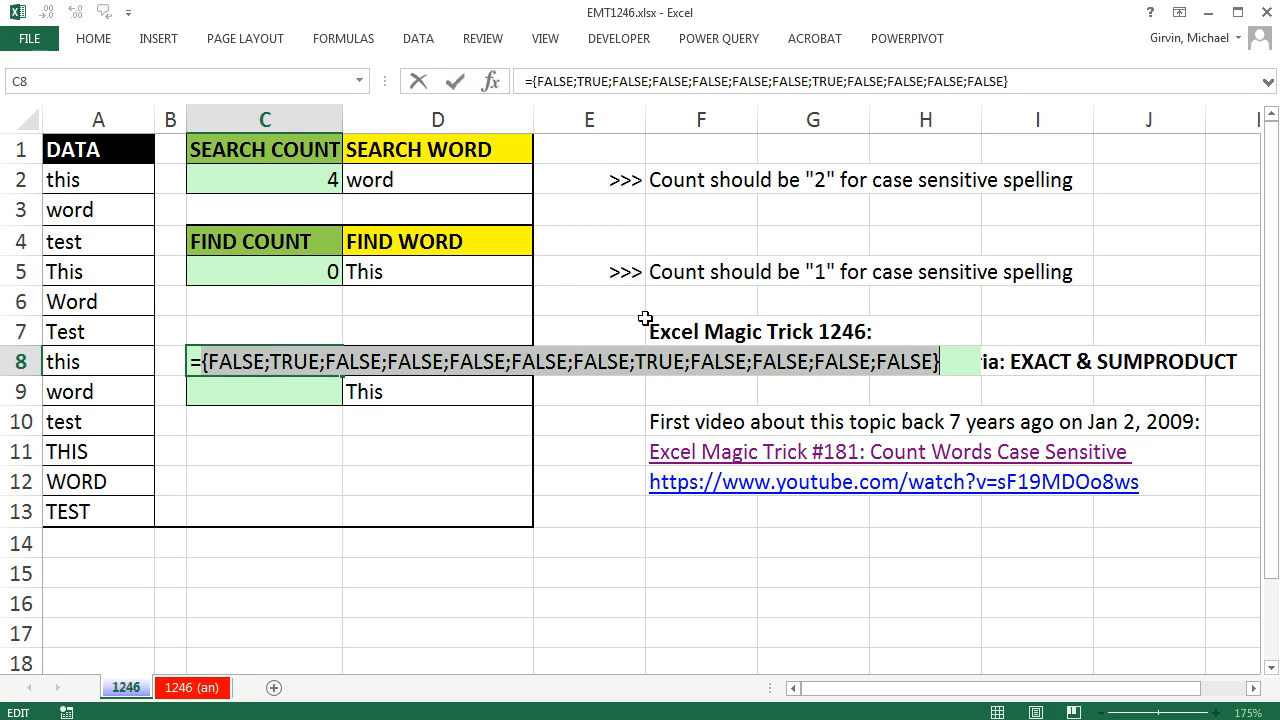
mouse_move(652, 344)
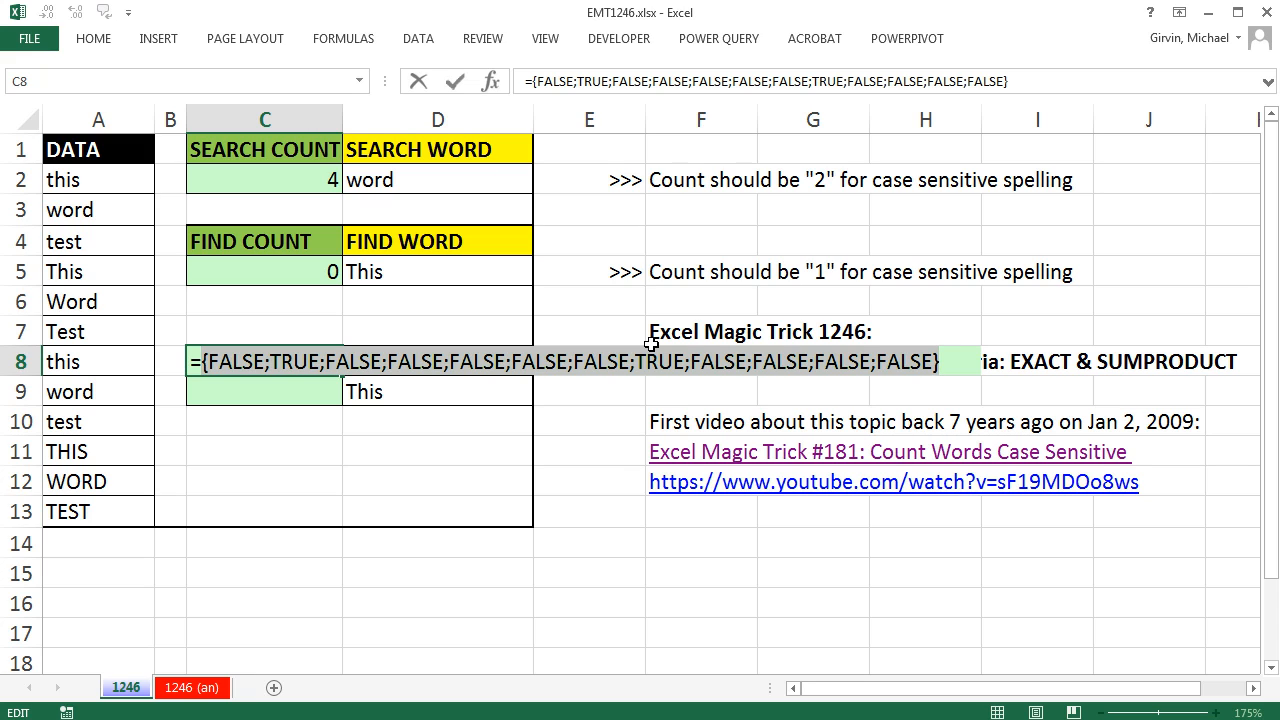
key(ctrl+z)
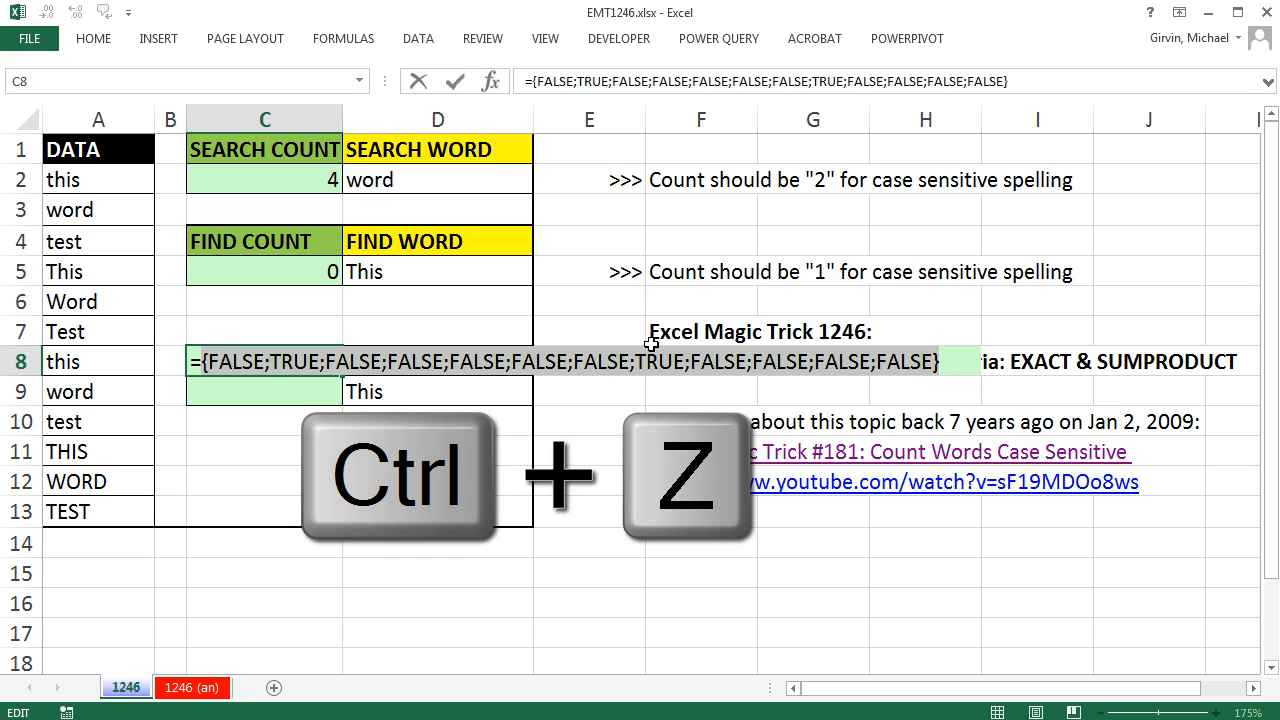
Wrap the EXACT comparison in COUNTIF with a TRUE criterion, which Excel rejects with an error
key(ctrl+z)
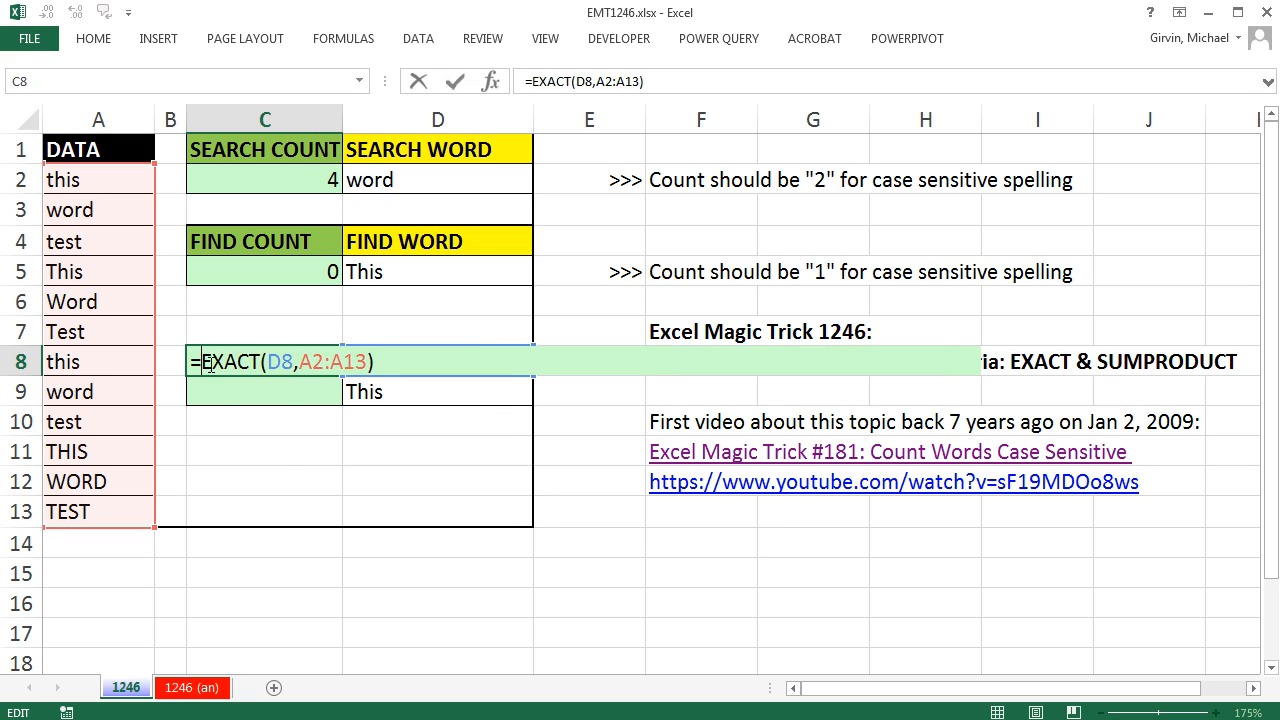
text(counti)
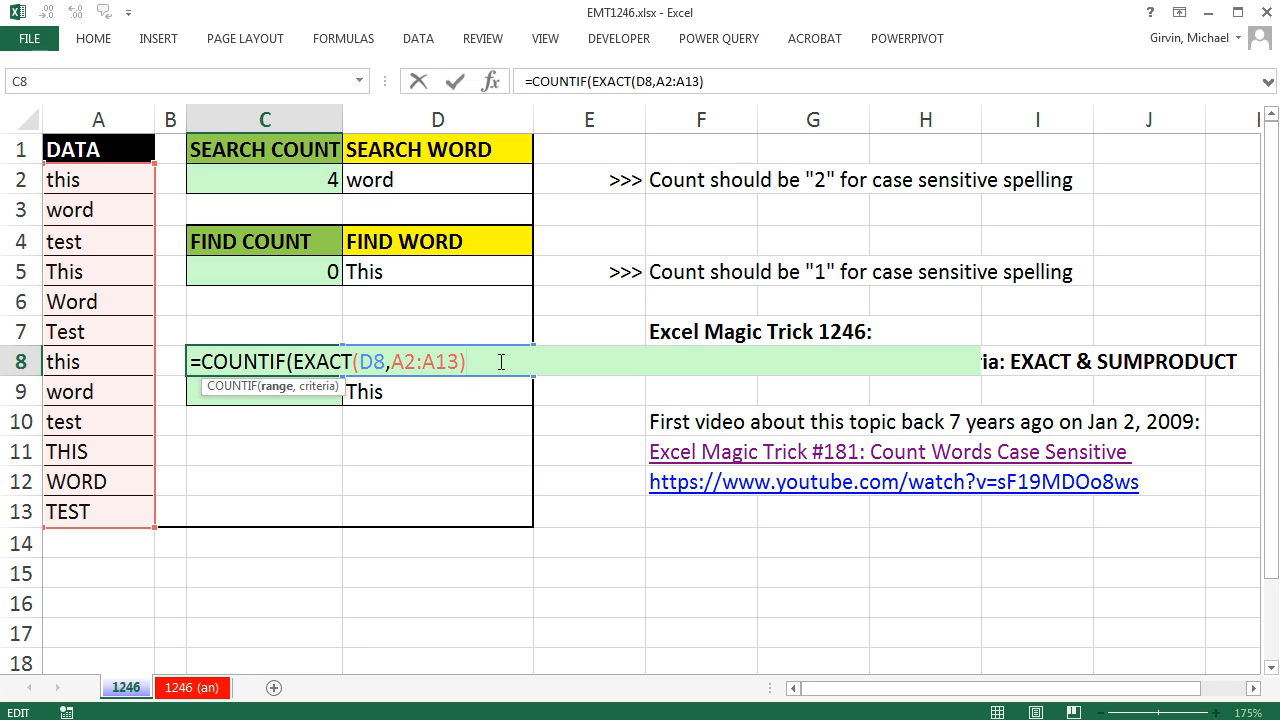
text(,true))
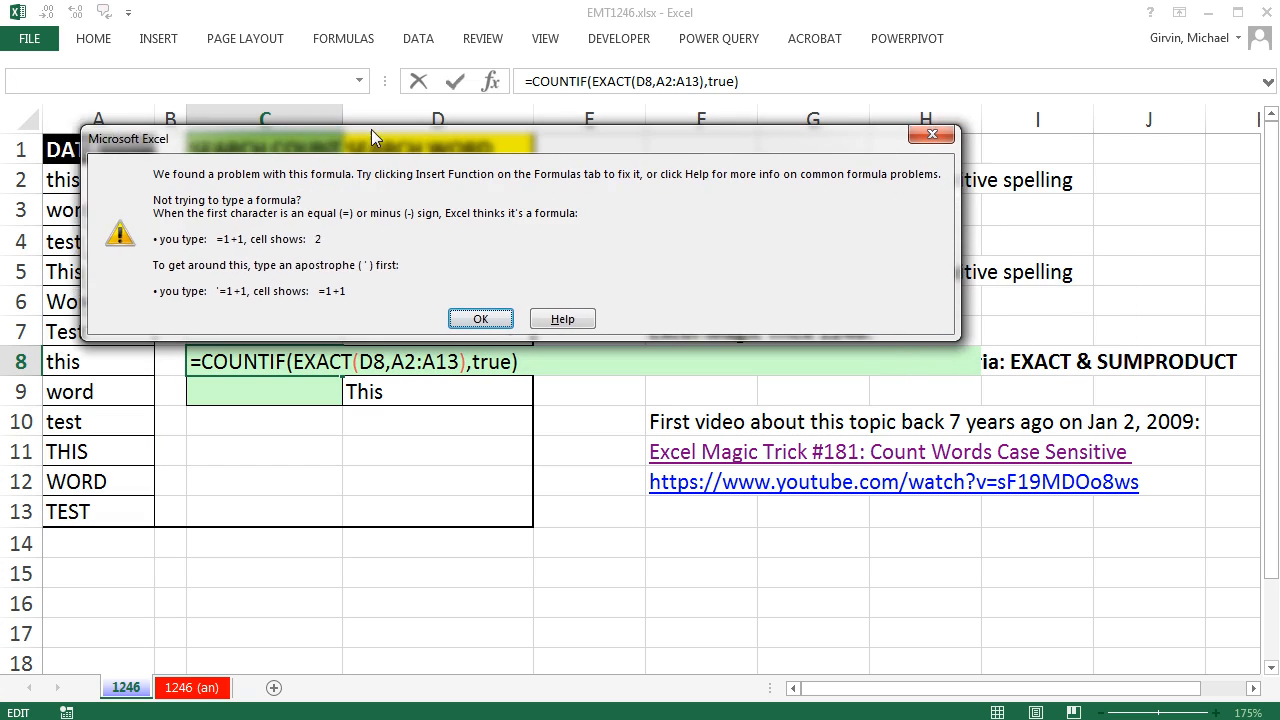
drag(370, 138, 464, 120)
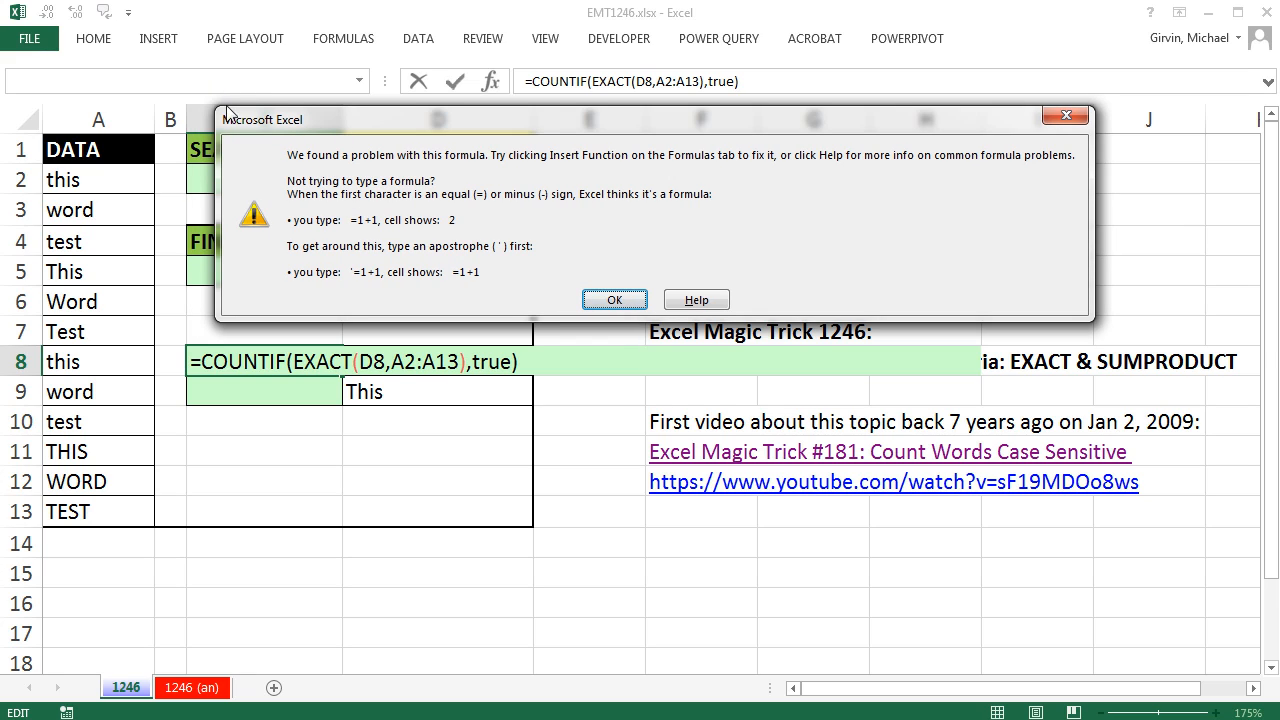
mouse_move(288, 196)
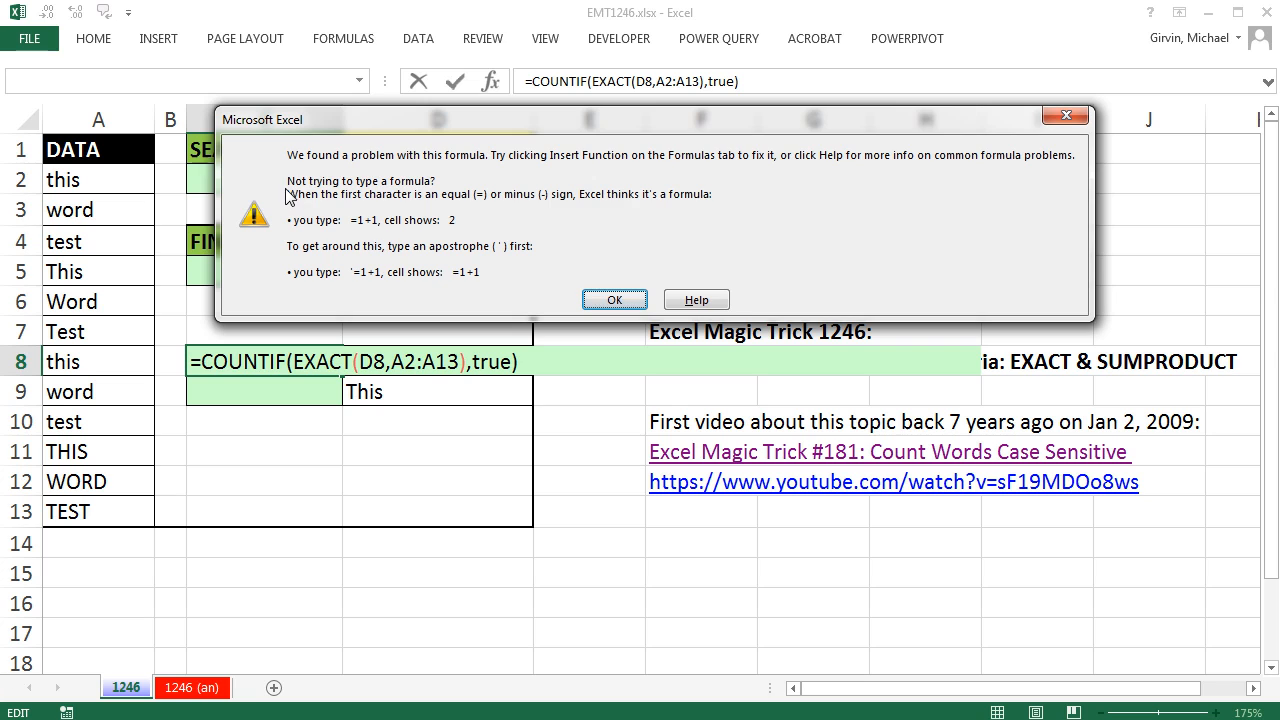
mouse_move(512, 248)
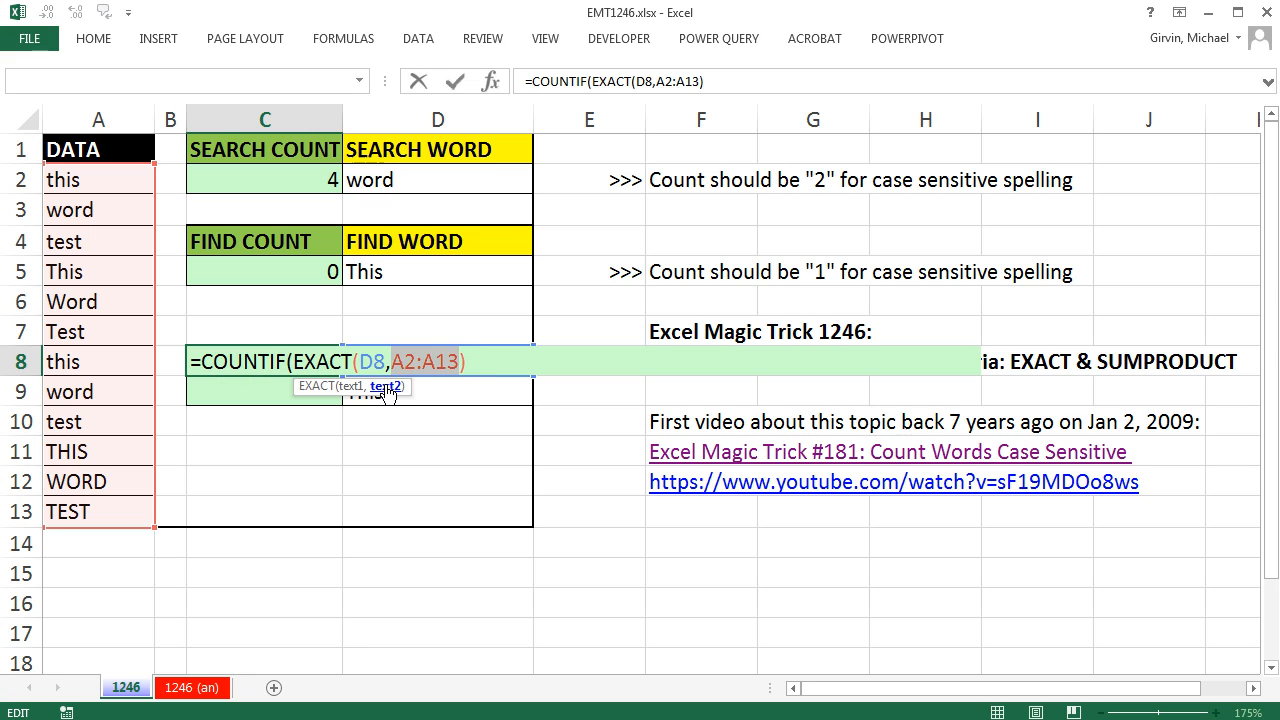
Make the range absolute as $A$2:$A$13 and close SUMPRODUCT around EXACT, returning 0
key(f4)
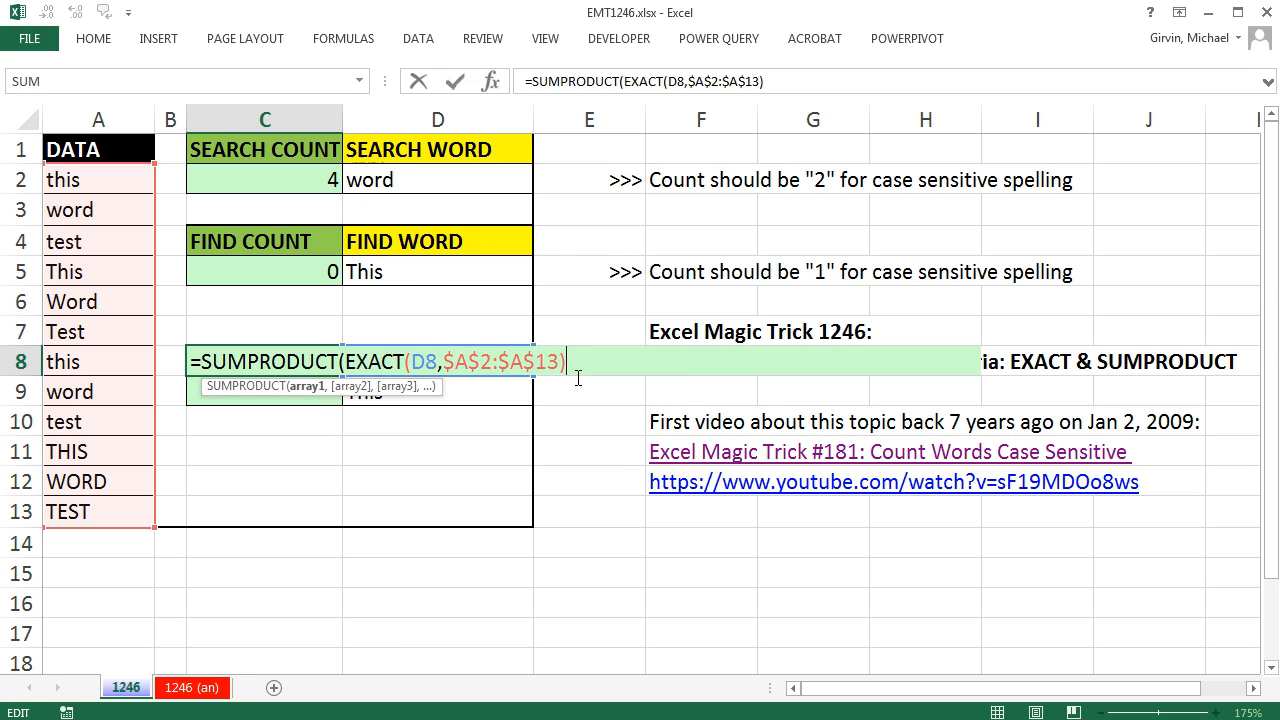
text())
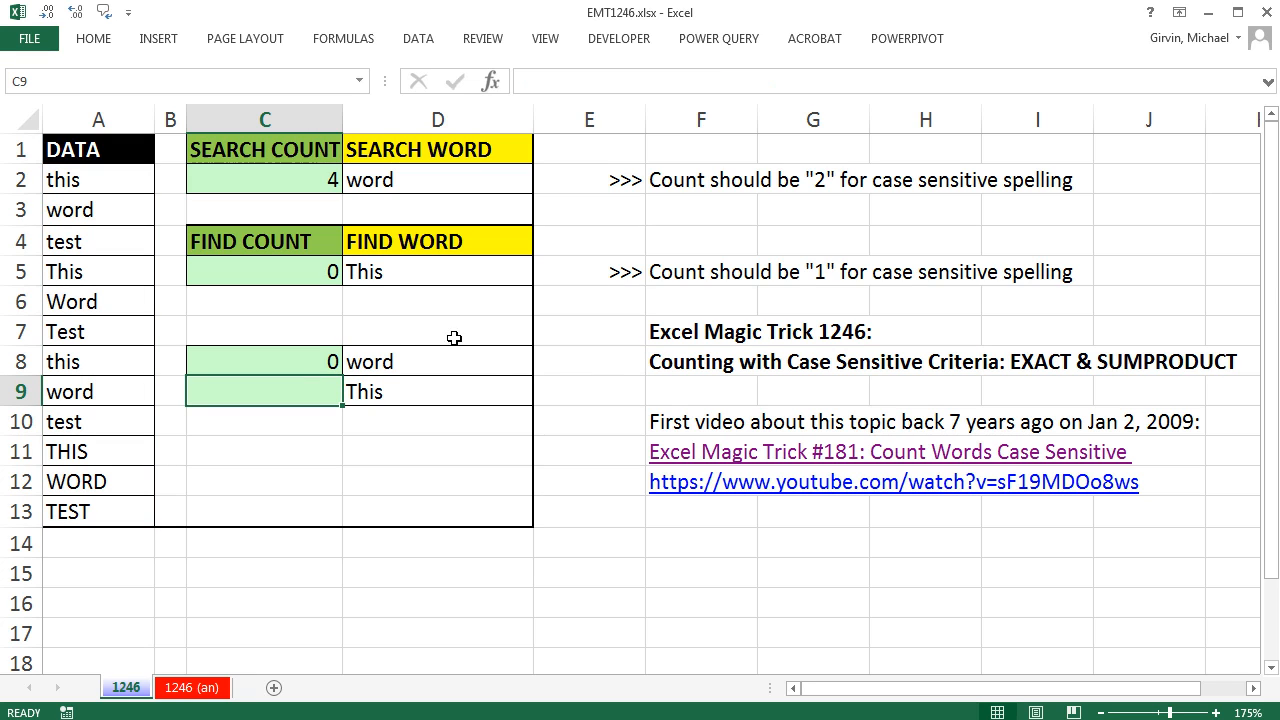
Preview EXACT's TRUE/FALSE array in the SUMPRODUCT formula, restore it, and add -- before EXACT so C8 counts 2
text(=SUMPRODUCT(EXACT(D8,$A$2:$A$13)))
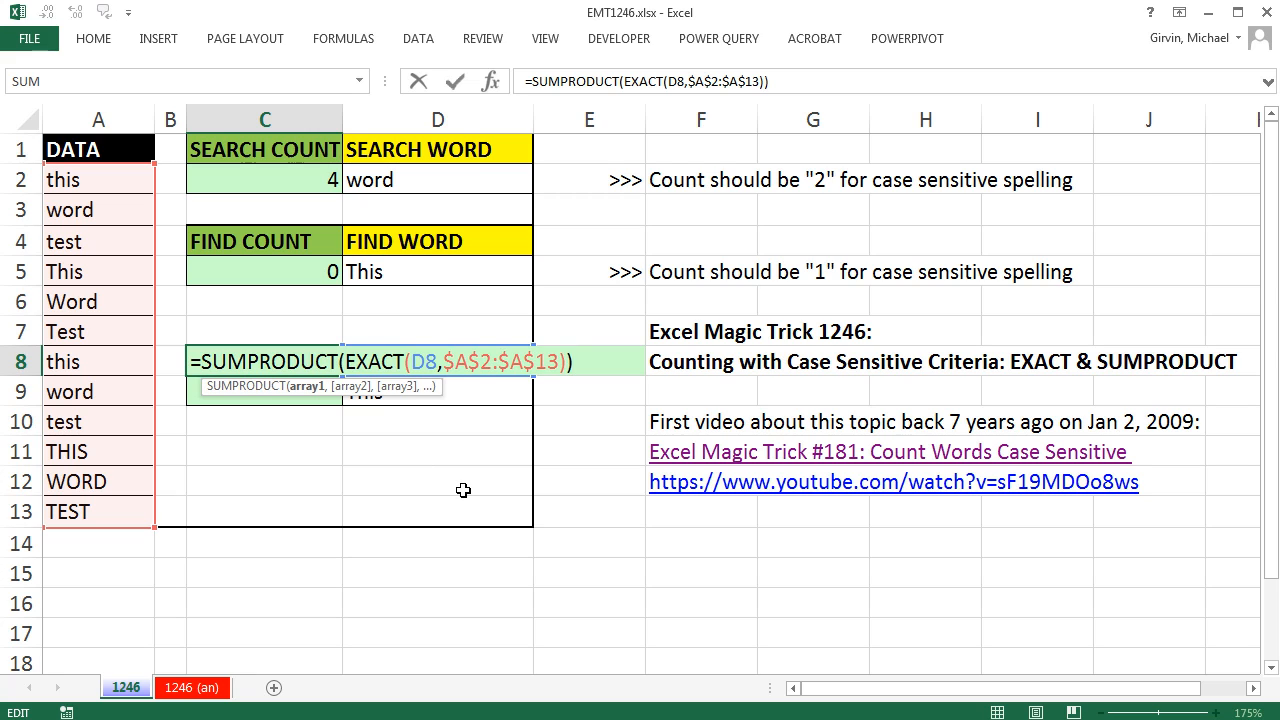
mouse_move(288, 392)
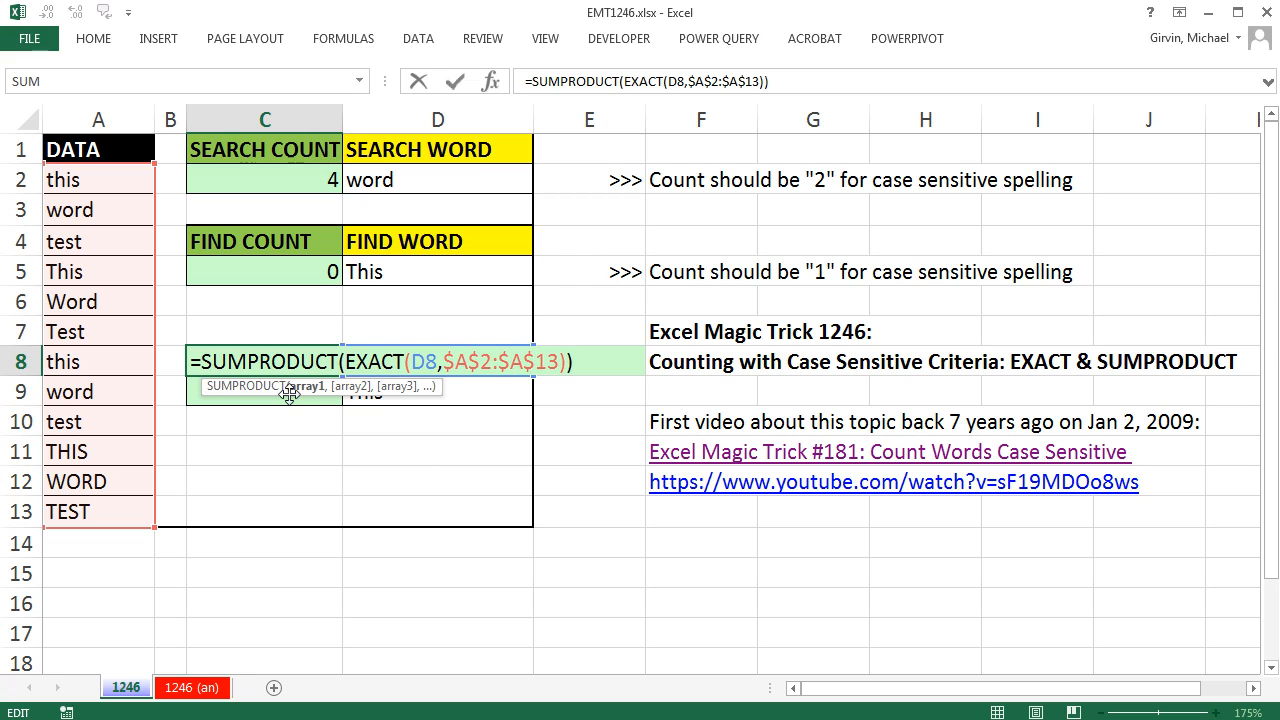
key(F9)
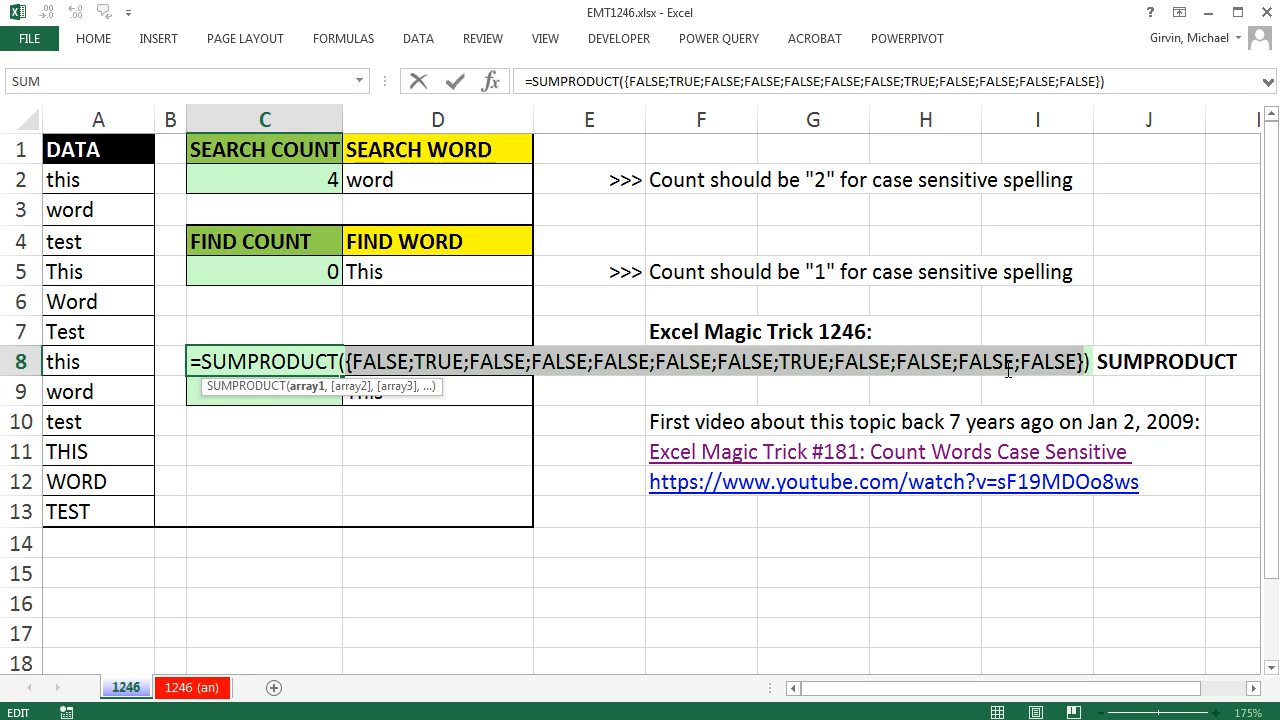
mouse_move(388, 342)
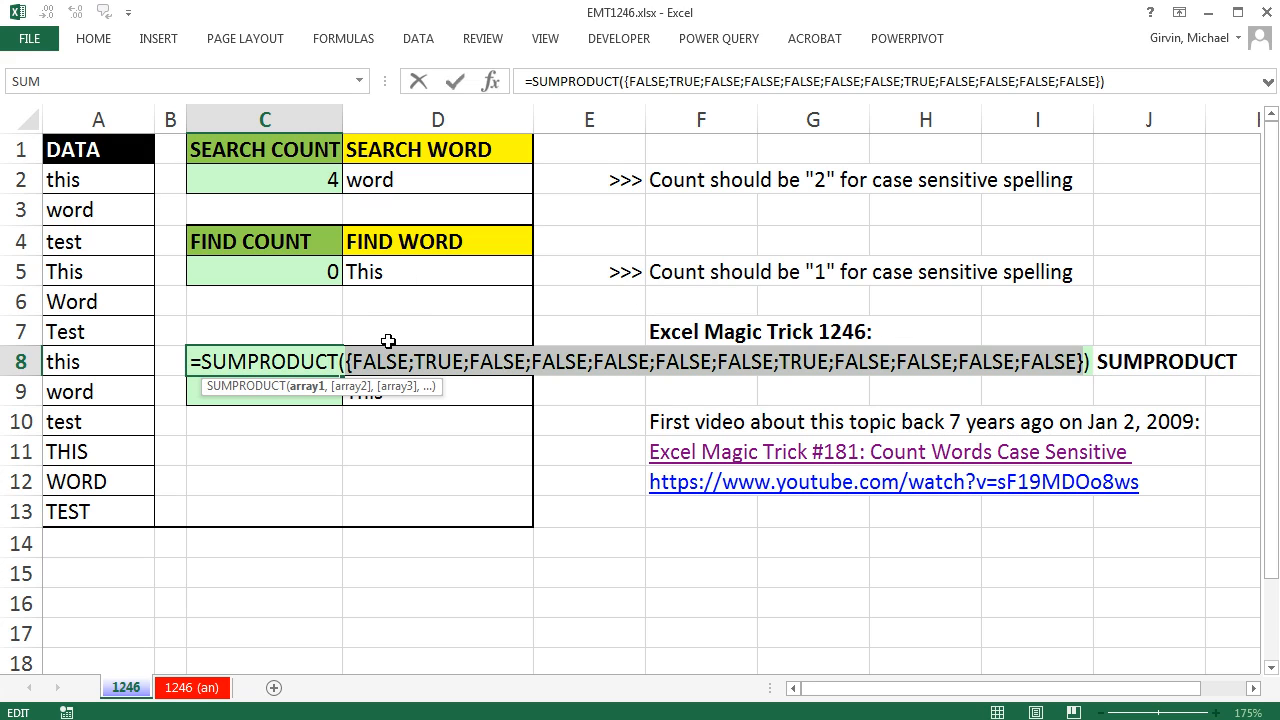
key(ctrl+z)
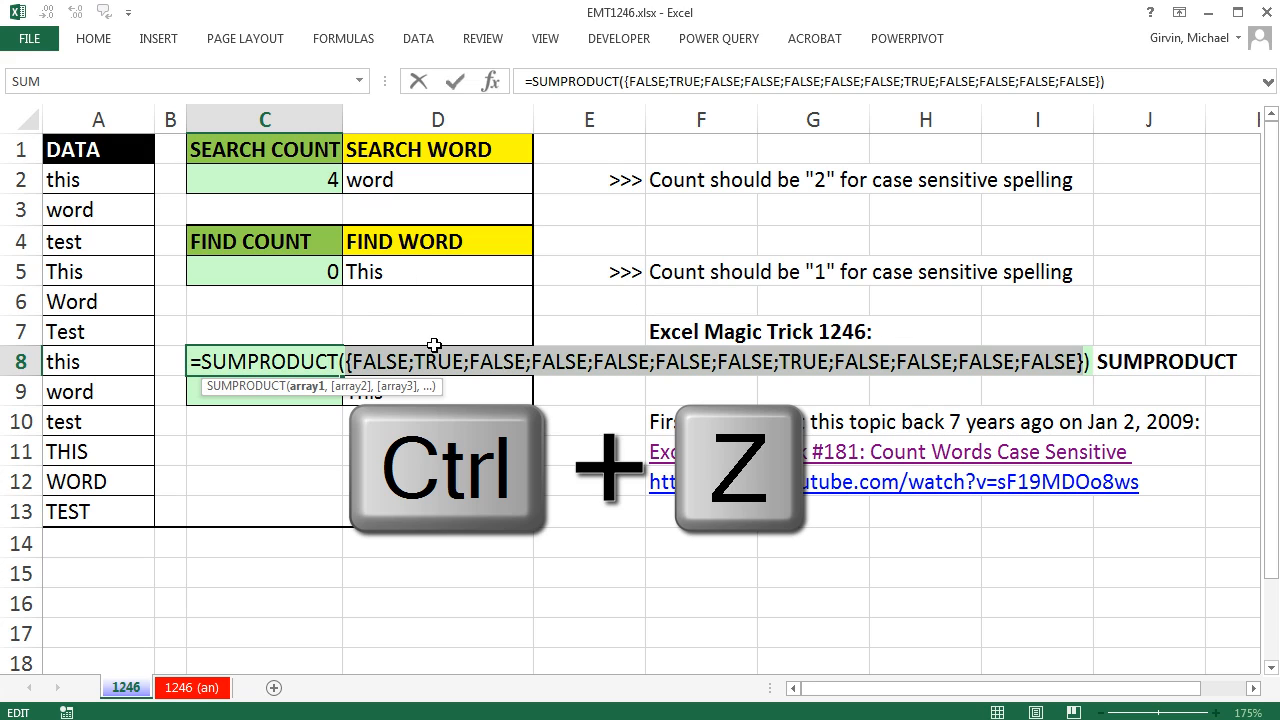
key(ctrl+z)
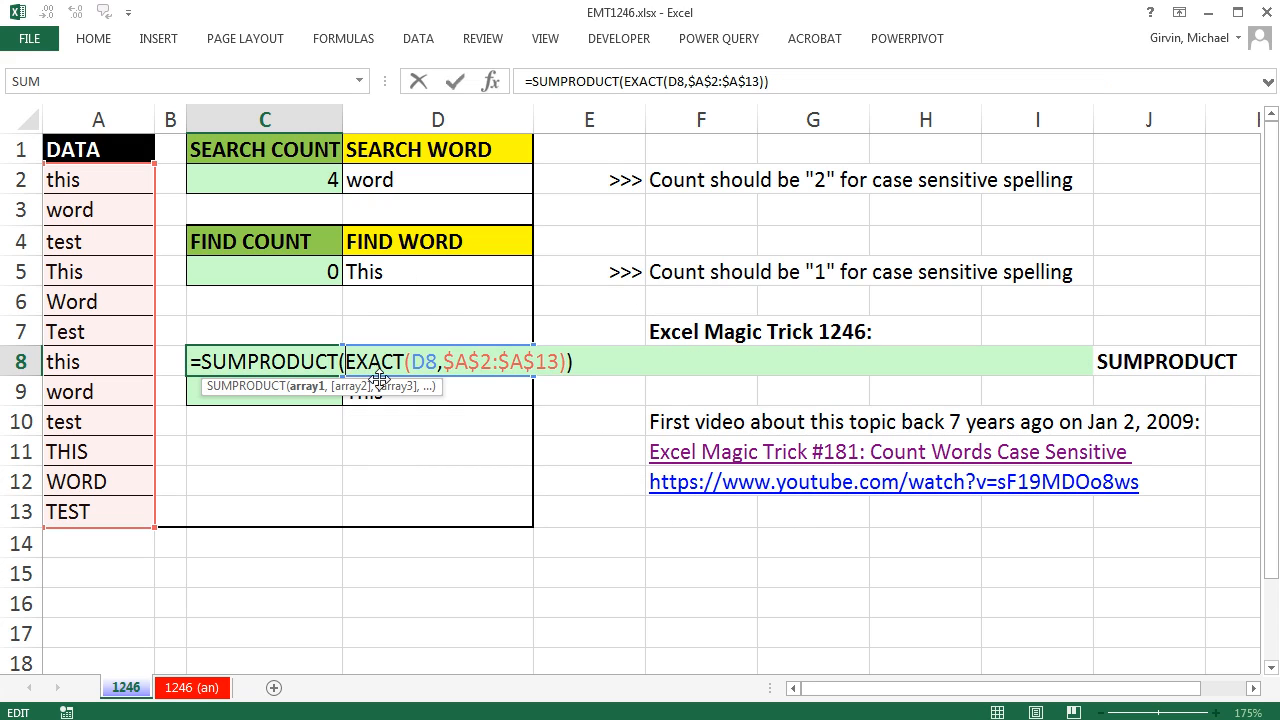
text(--)
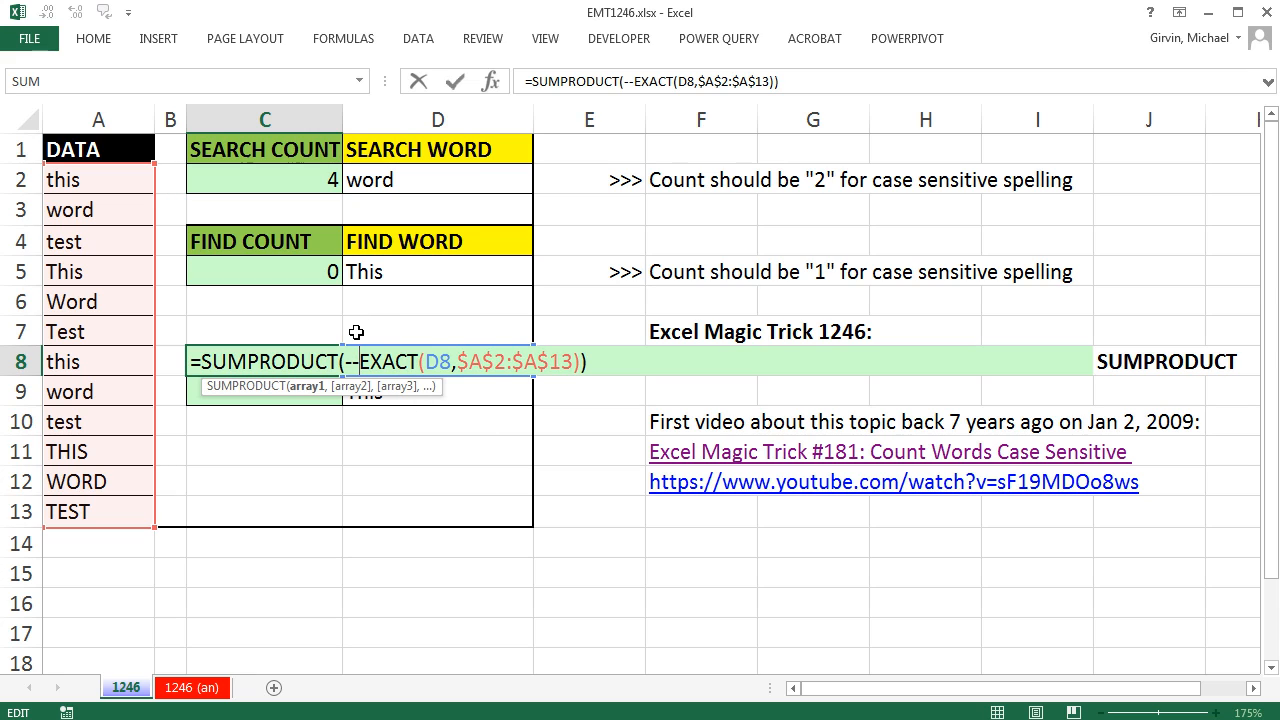
mouse_move(588, 548)
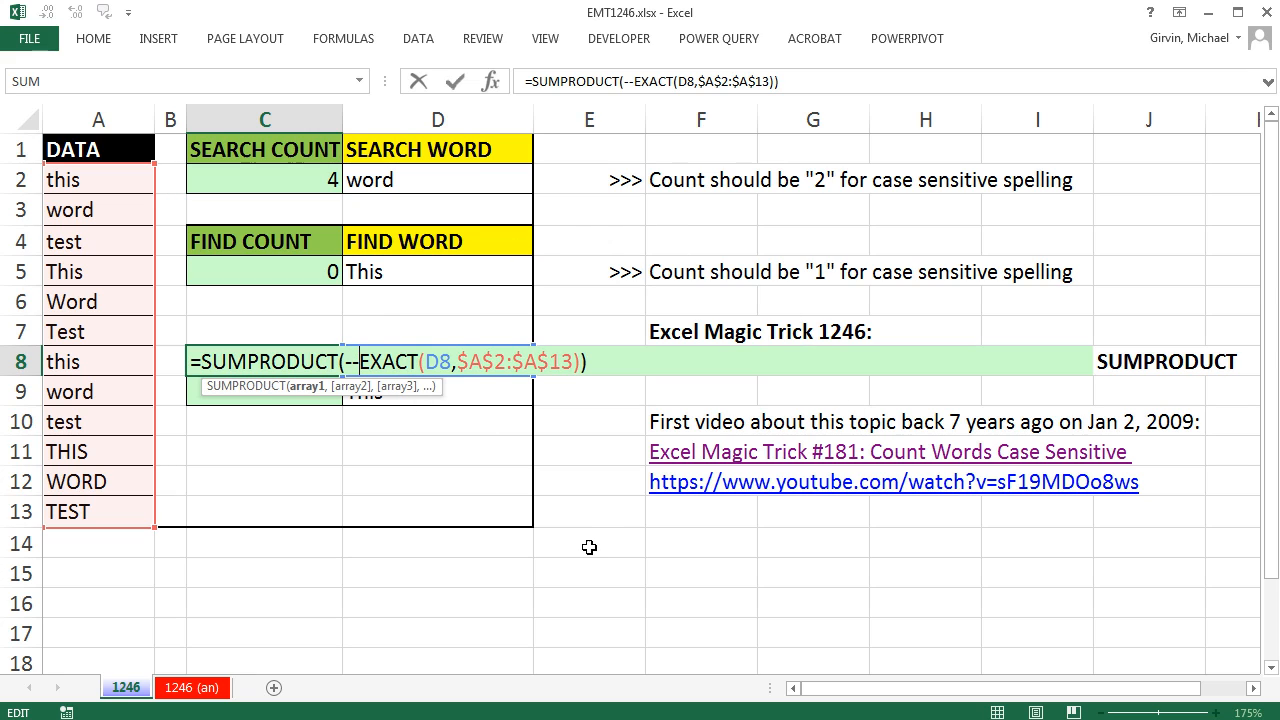
mouse_move(510, 448)
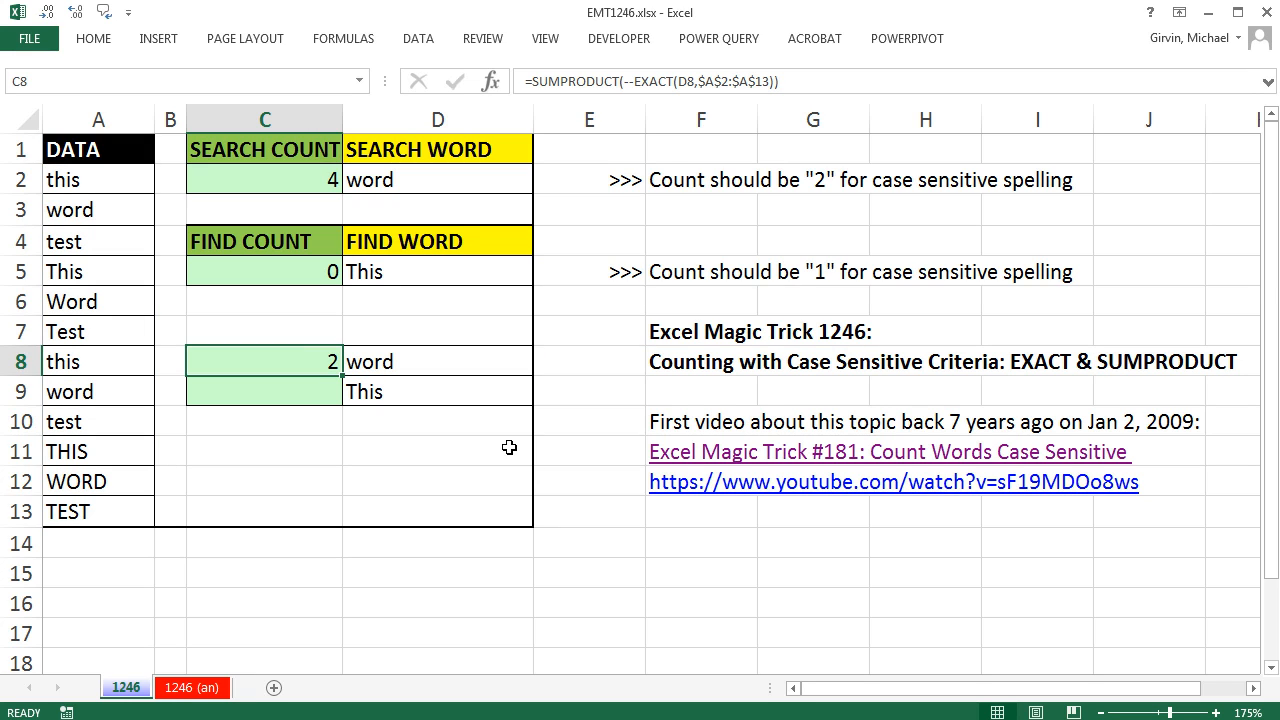
mouse_move(512, 236)
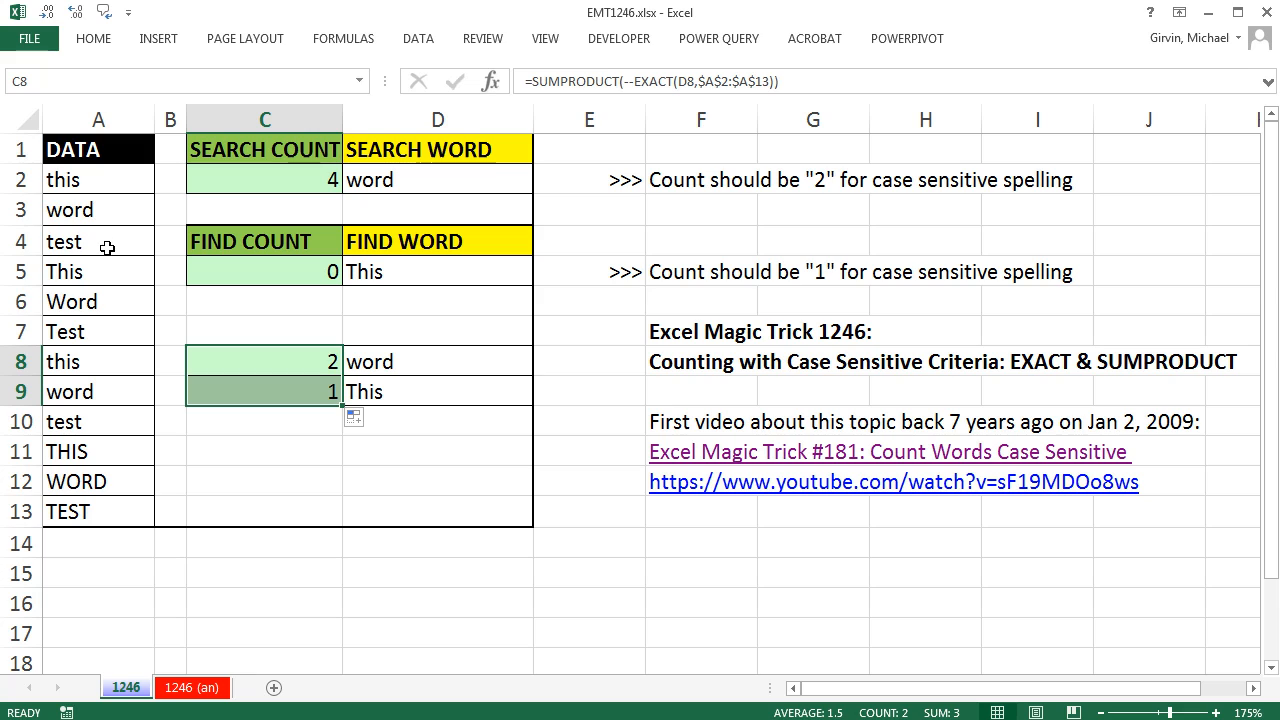
mouse_move(412, 390)
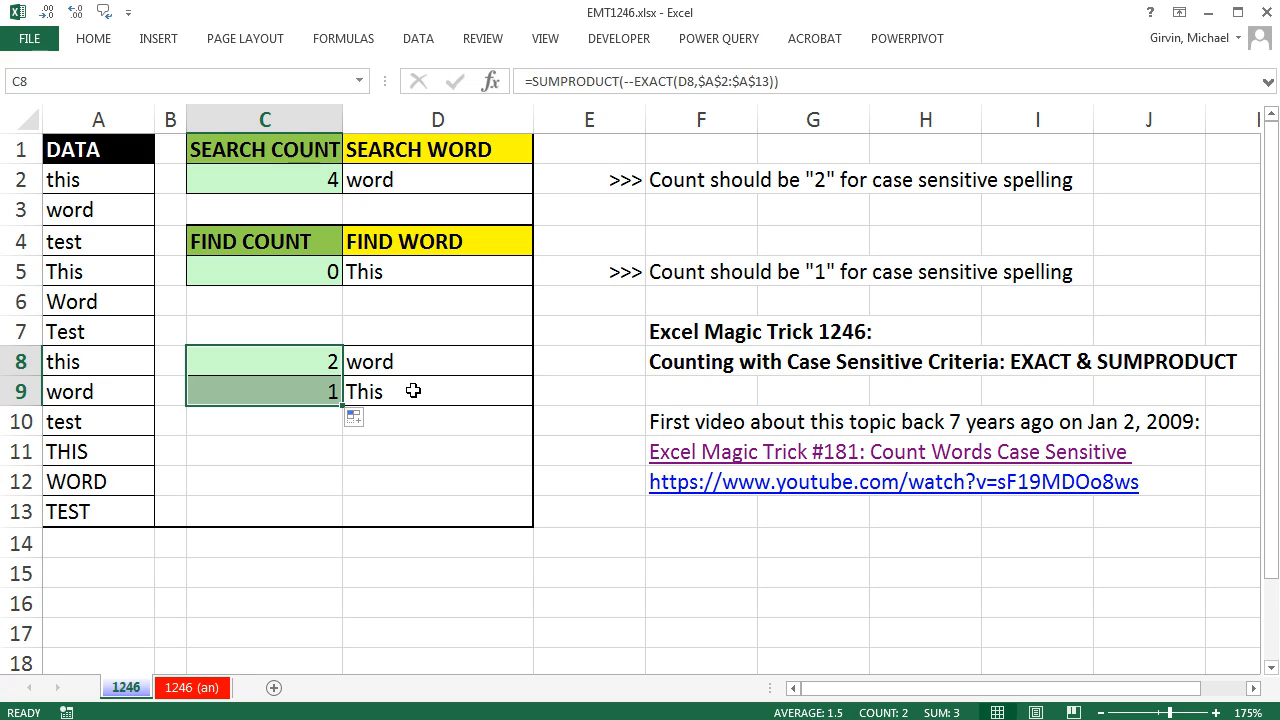
Change D9's search word from This to lowercase this so the copied formula in C9 counts 2
click(436, 390)
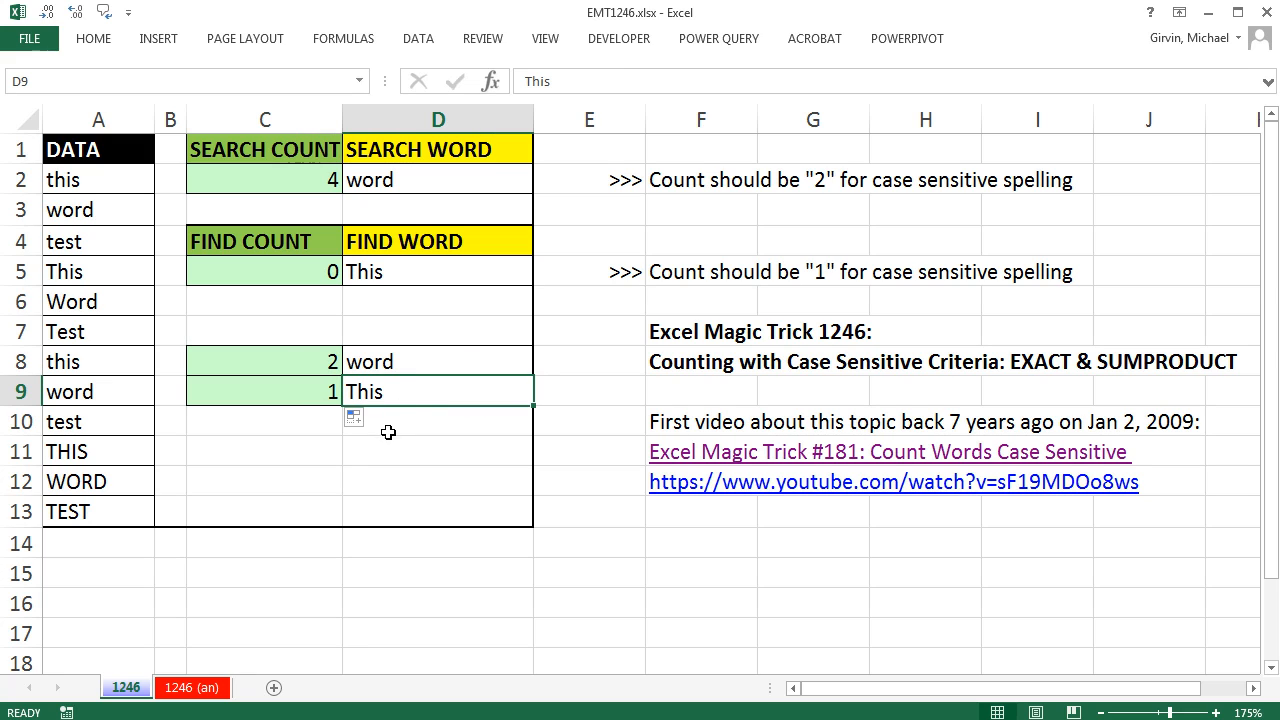
click(98, 272)
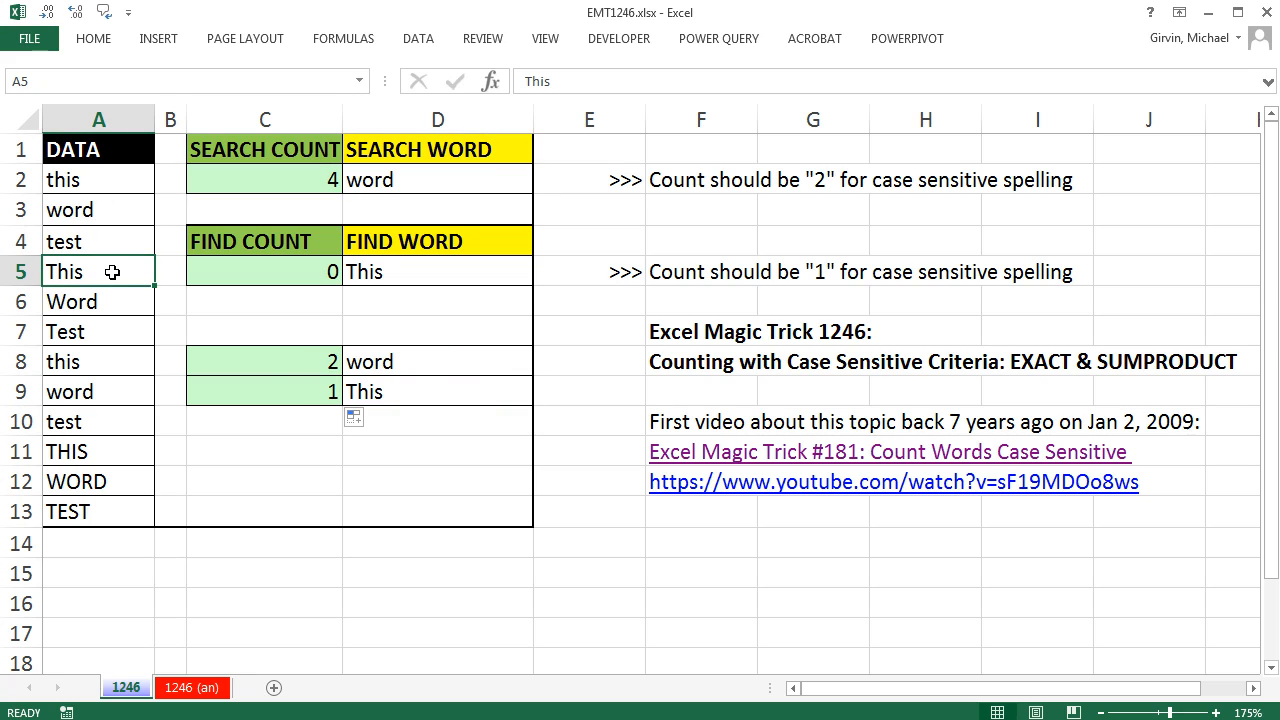
click(436, 390)
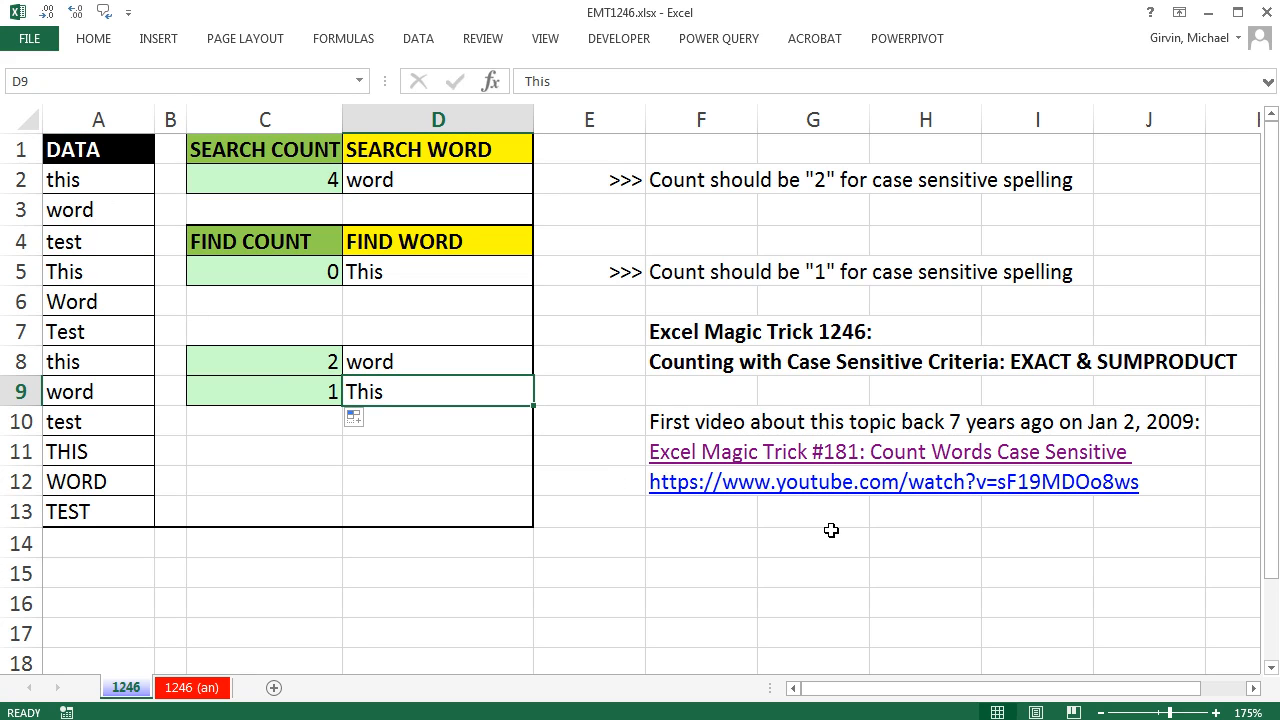
text(thi)
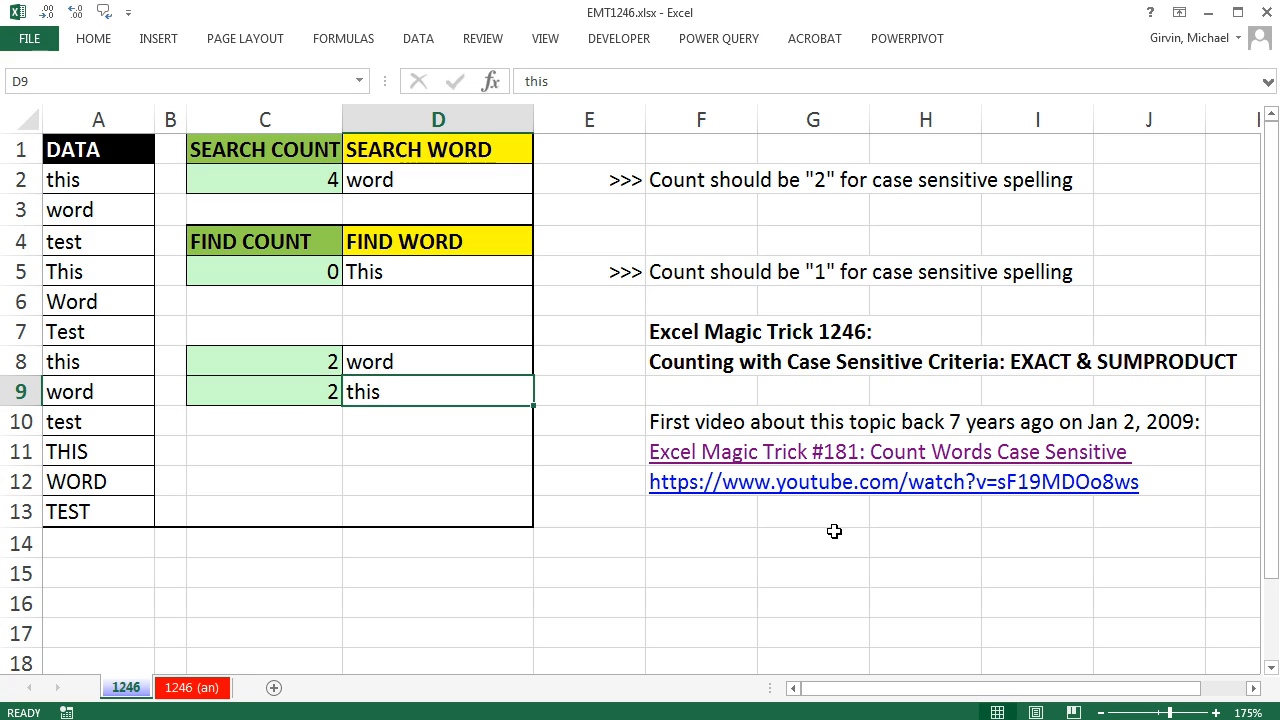
click(98, 180)
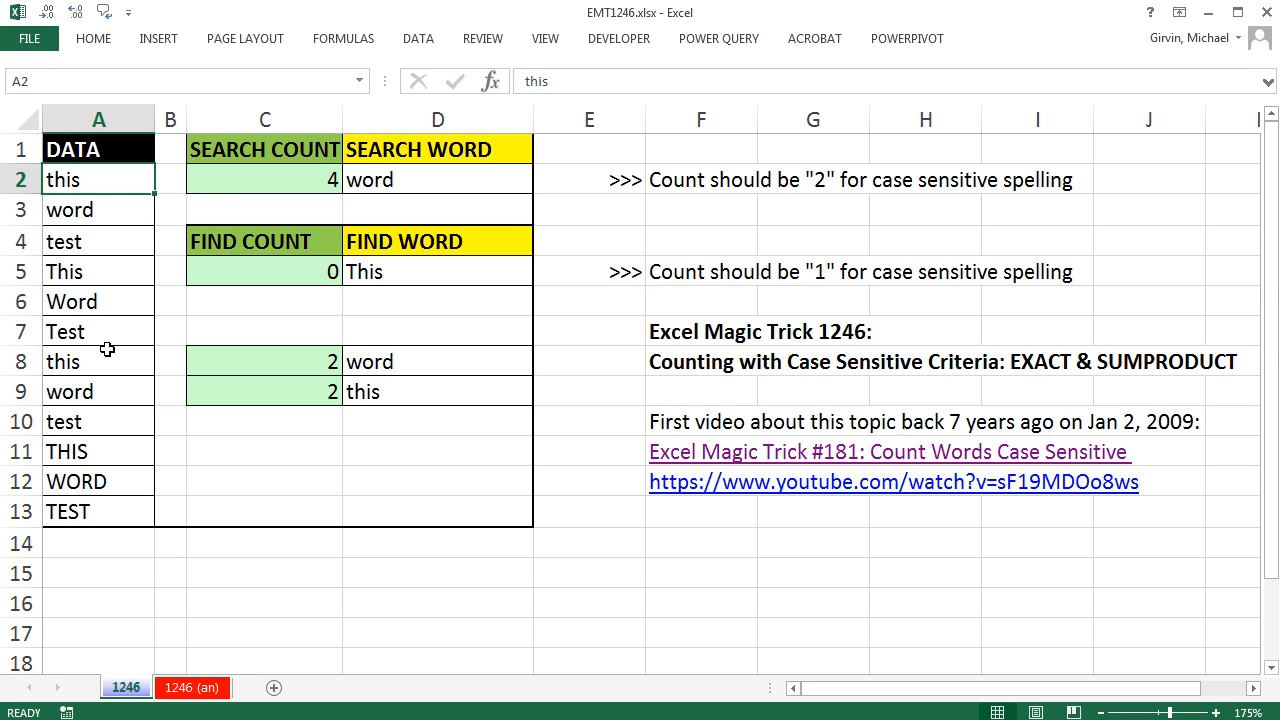
click(98, 360)
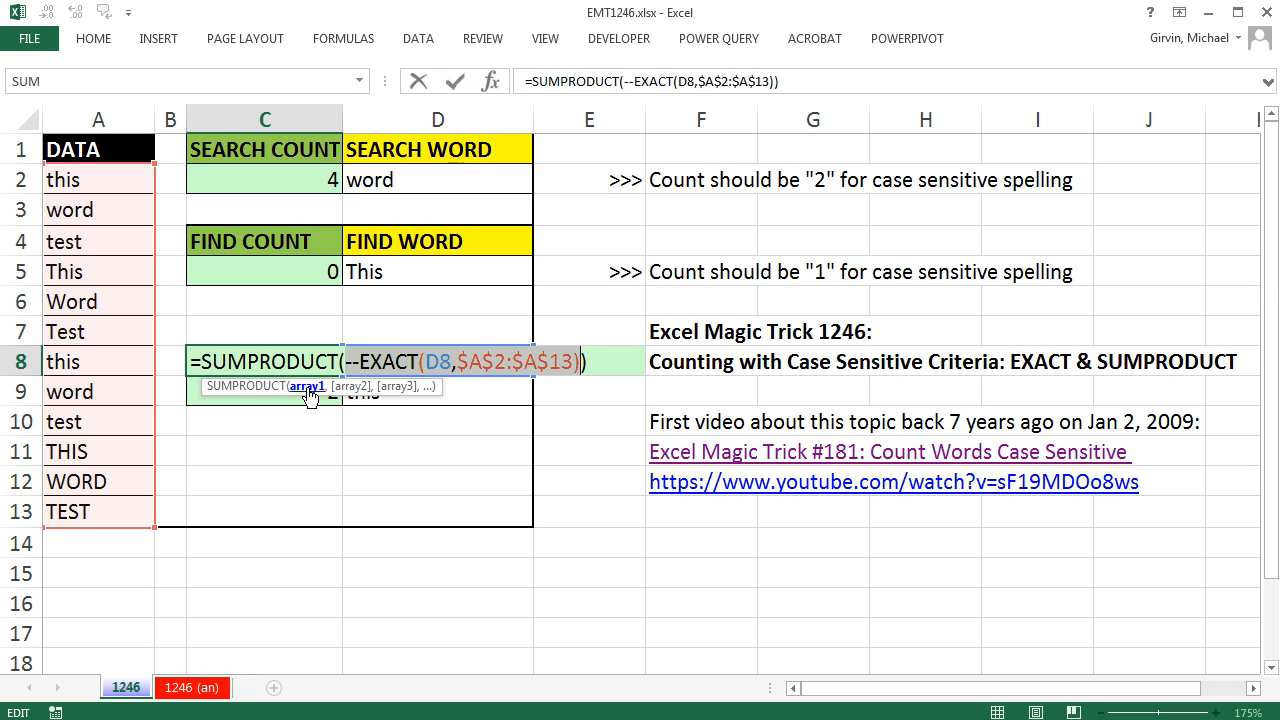
key(F9)
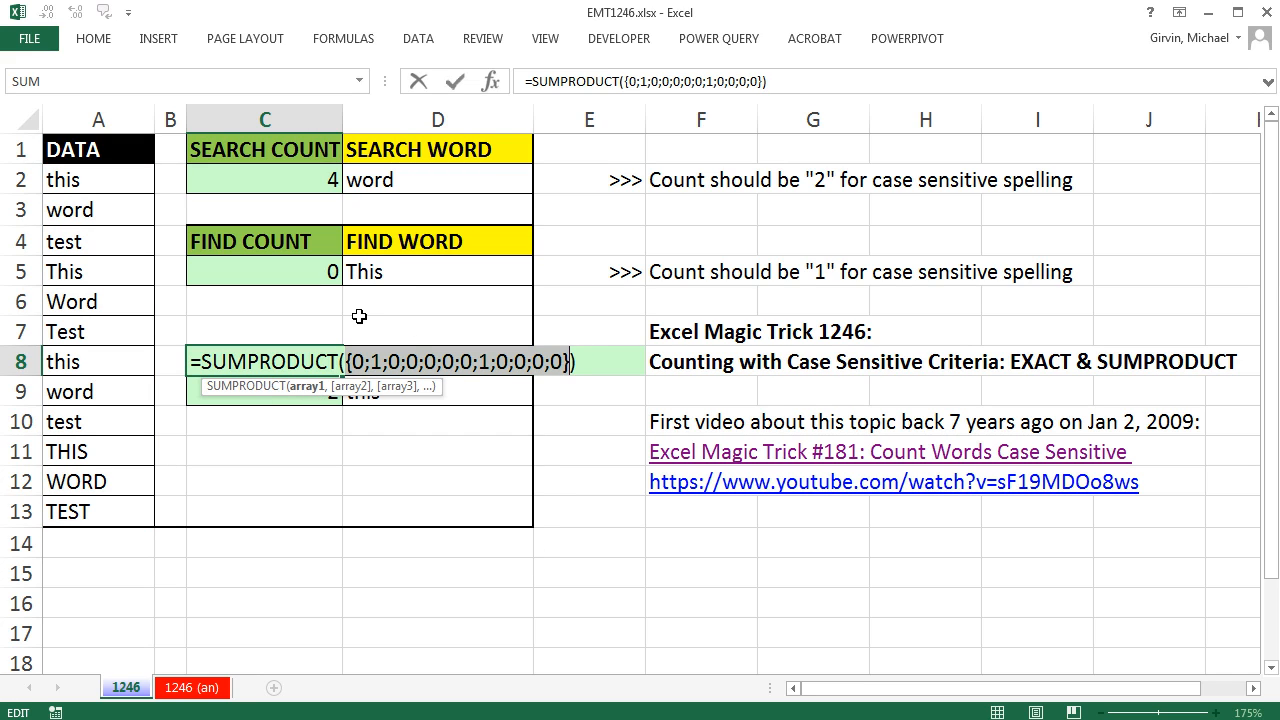
mouse_move(540, 340)
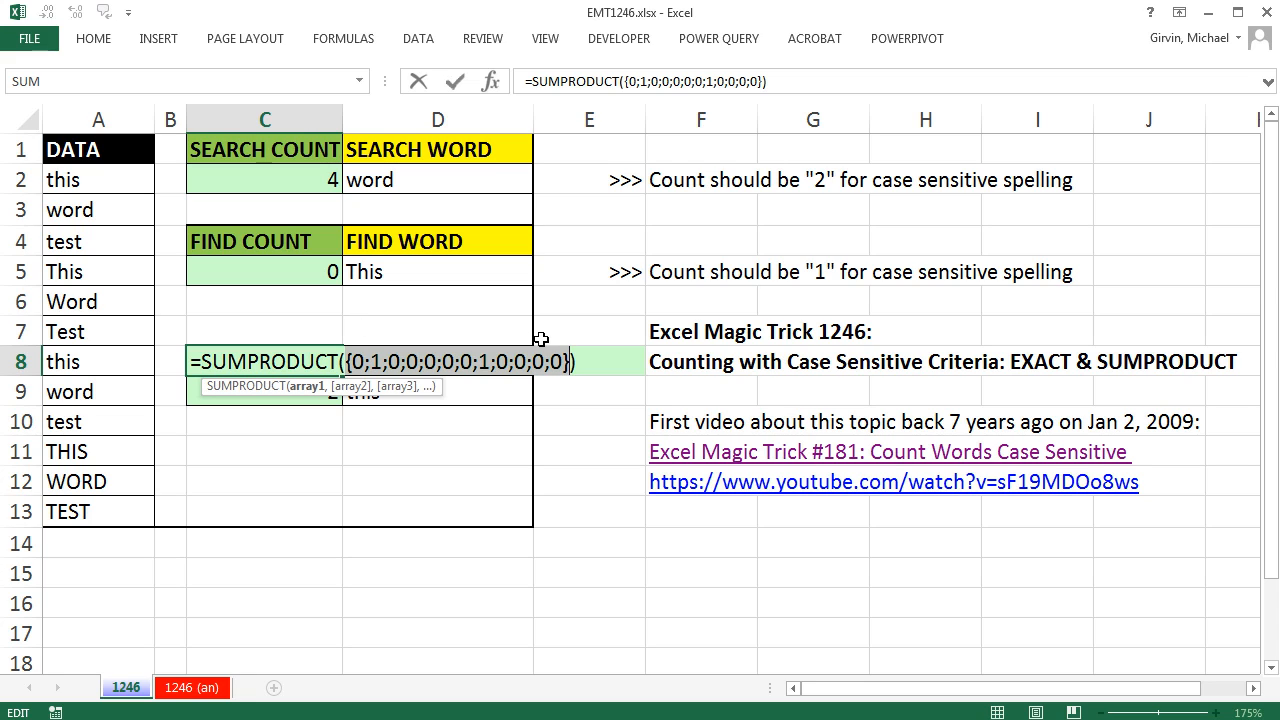
mouse_move(308, 390)
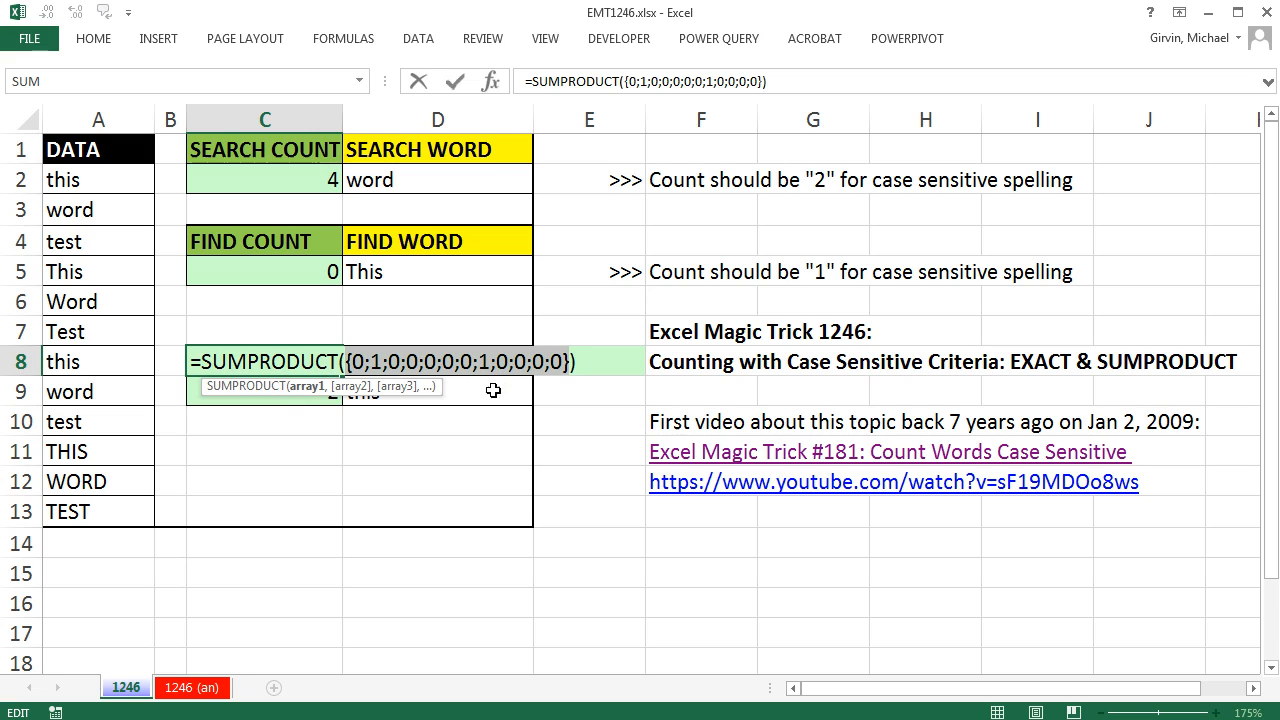
mouse_move(500, 452)
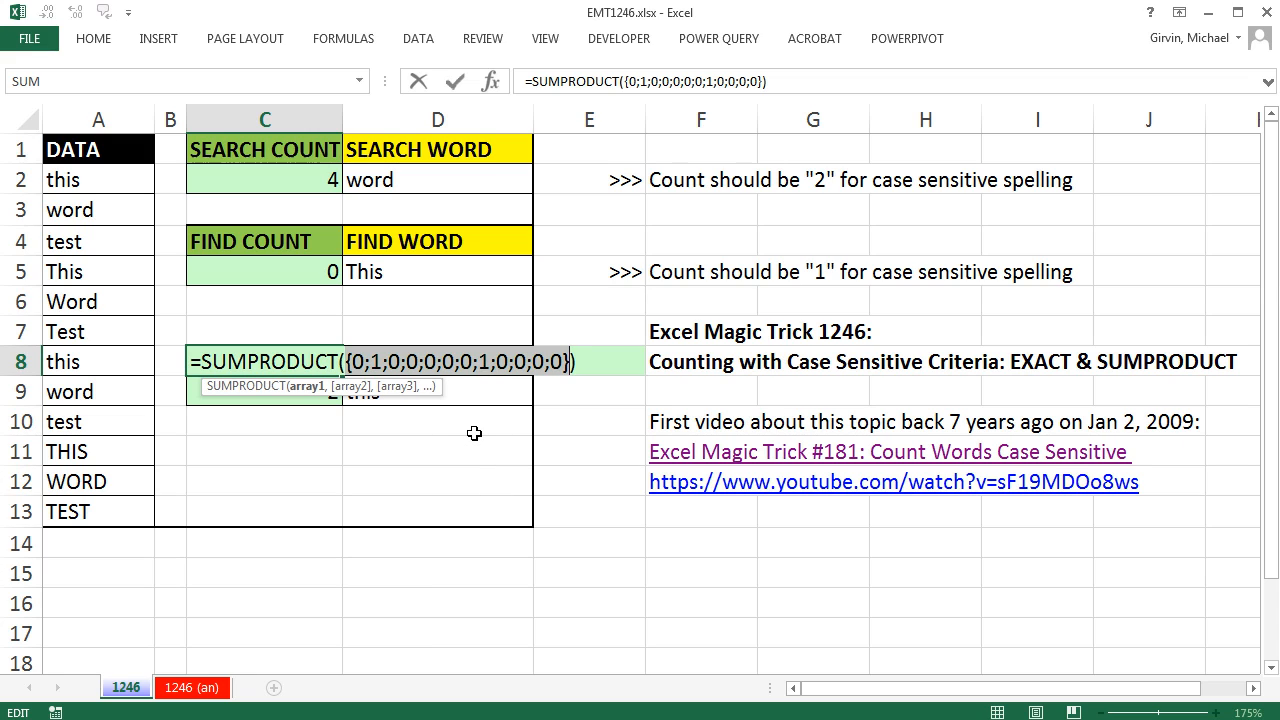
key(Escape)
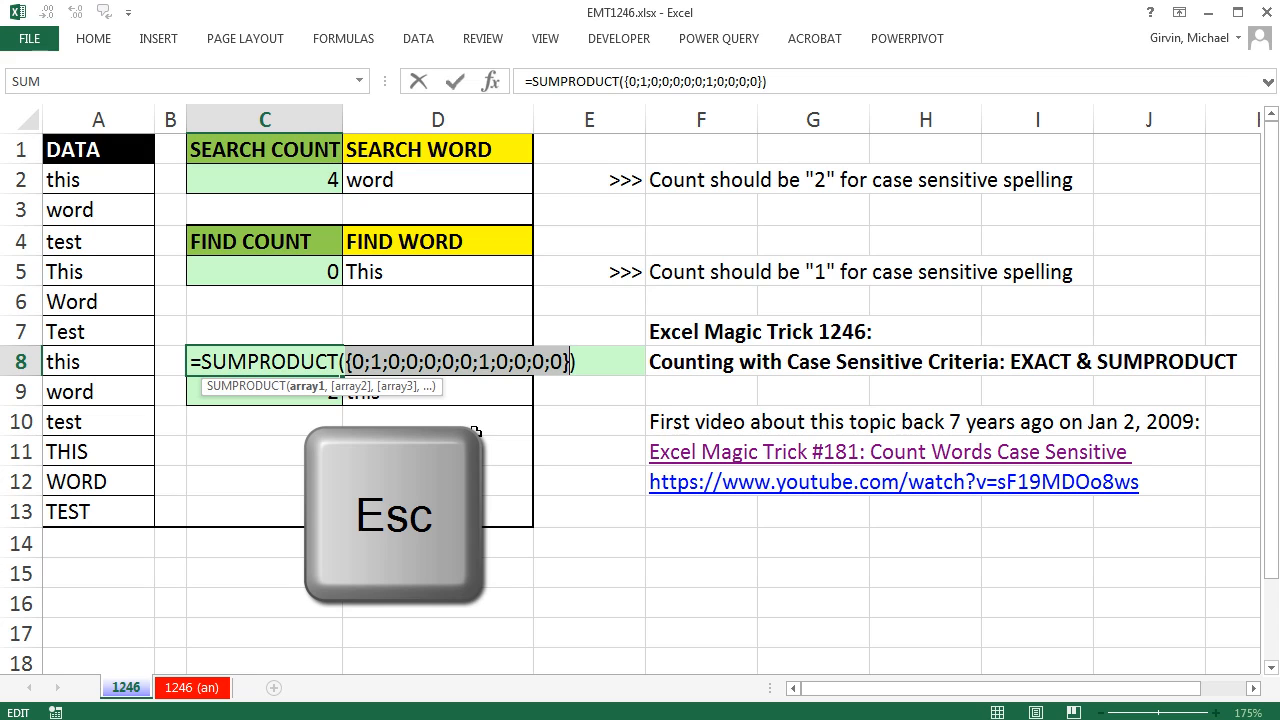